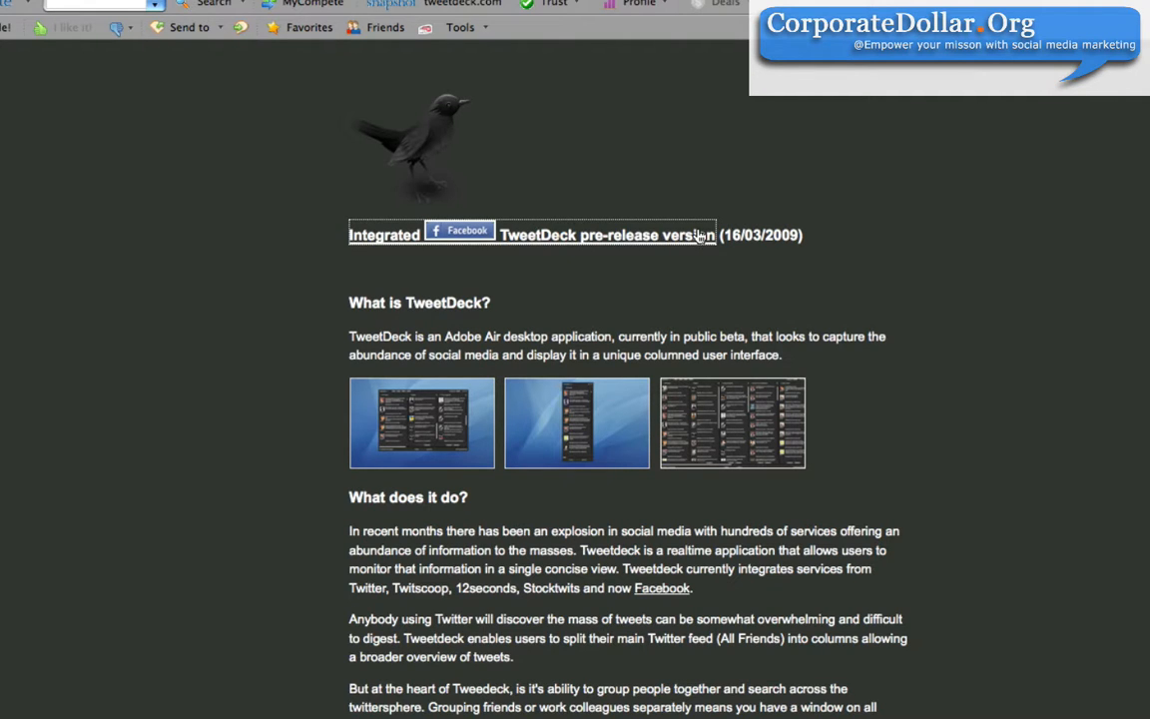
mouse_move(908, 180)
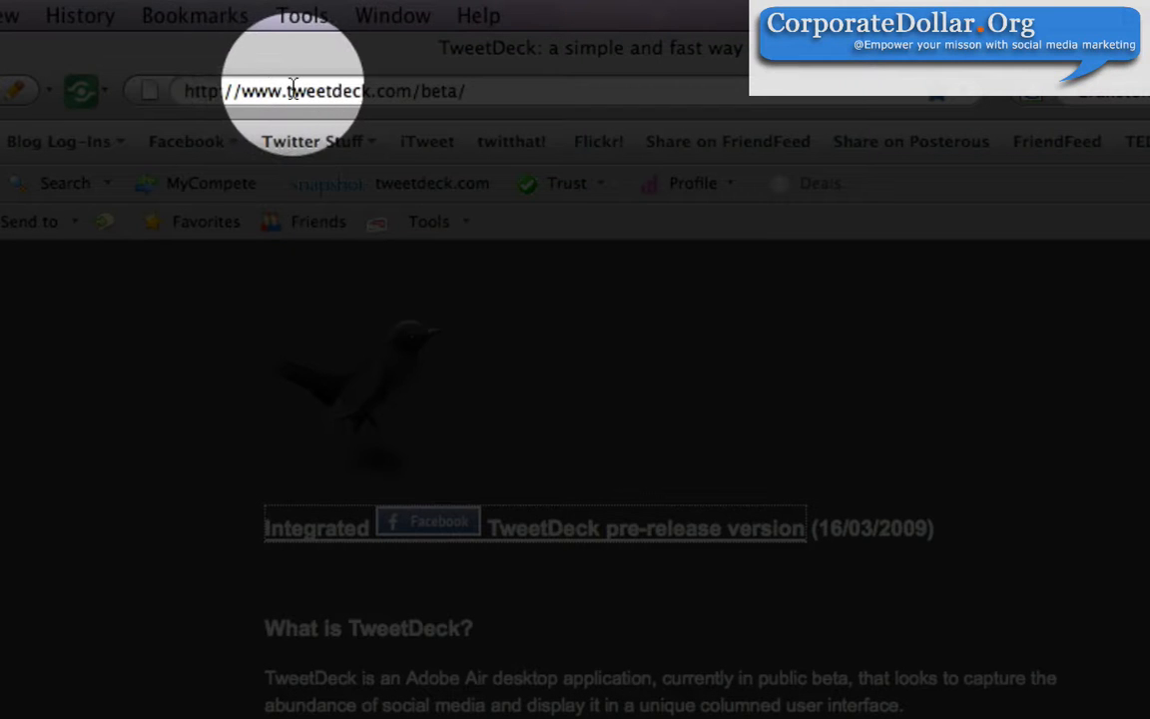
mouse_move(420, 90)
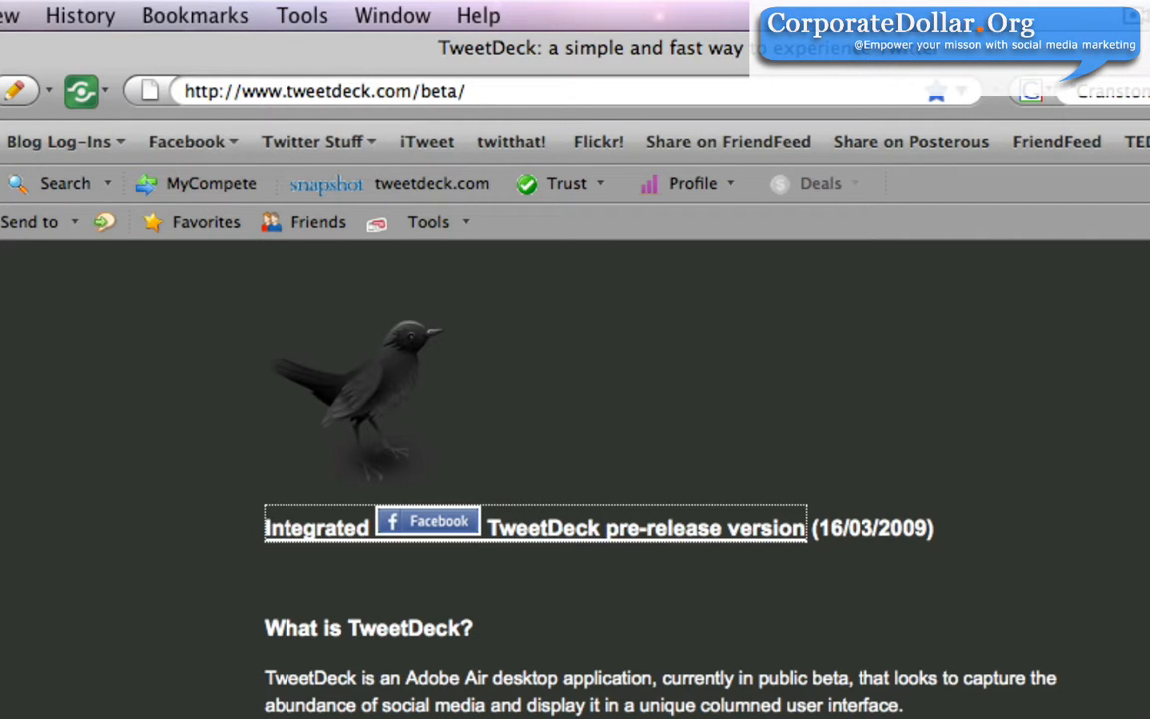
Step: Log in to Facebook with the password, keeping 'Keep me logged in to TweetDeck' ticked
scroll("down", 3)
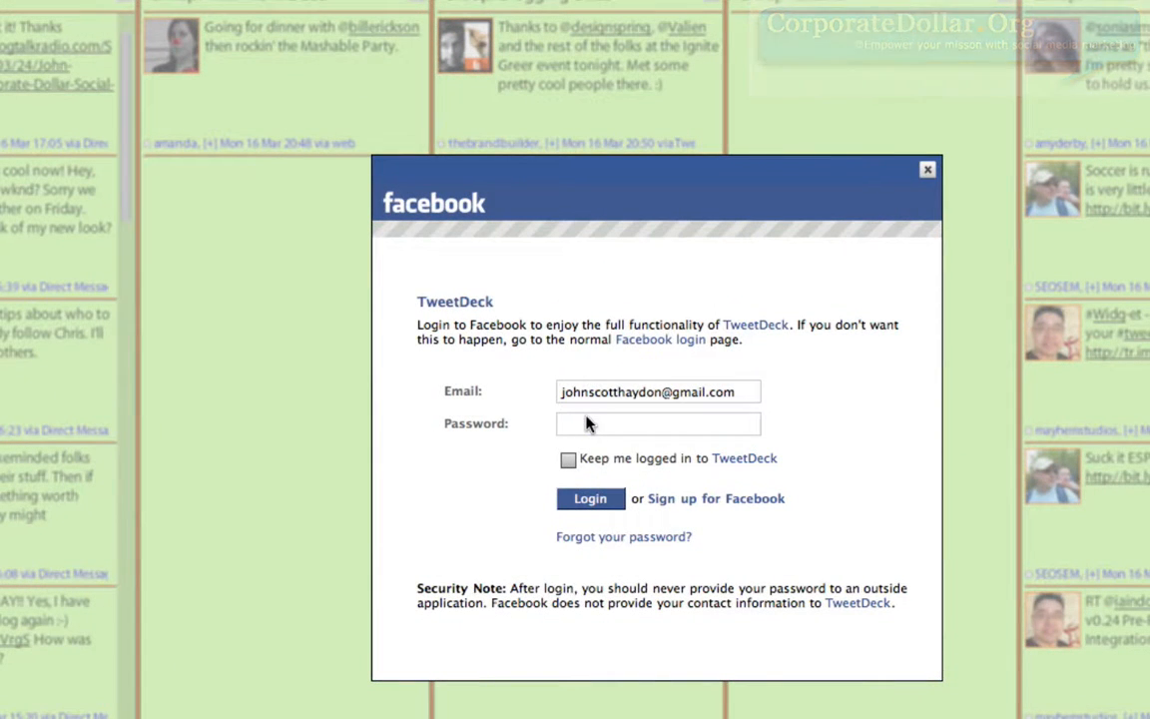
left_click(657, 424)
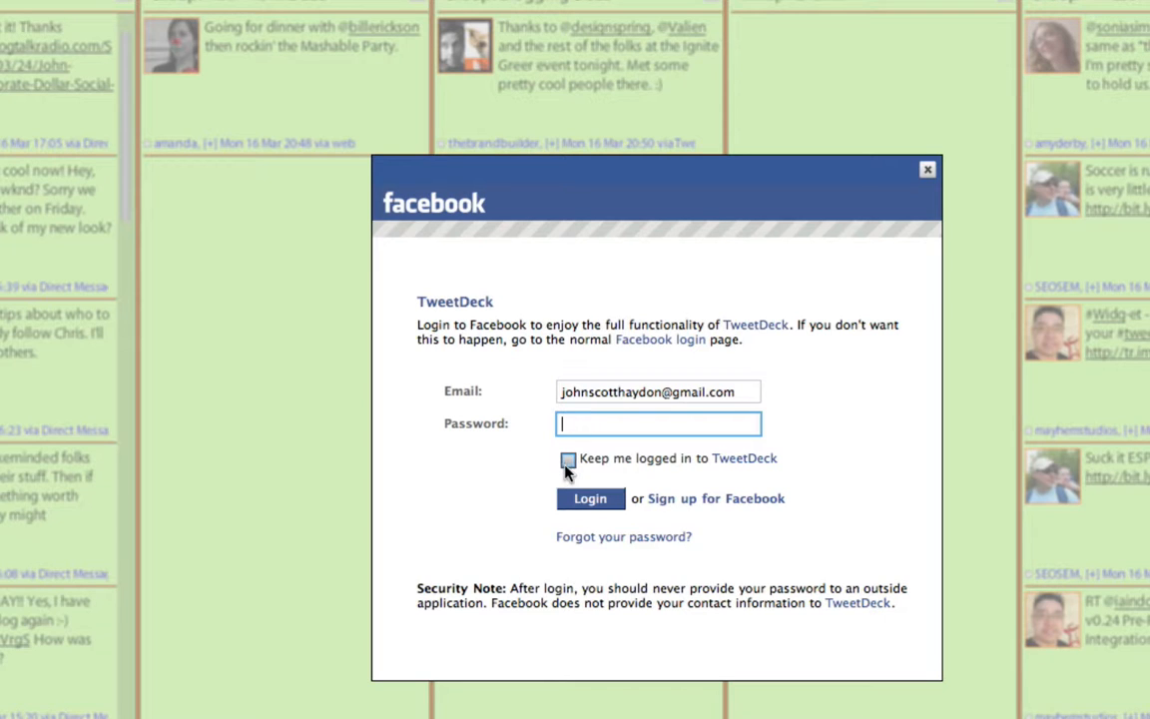
left_click(568, 459)
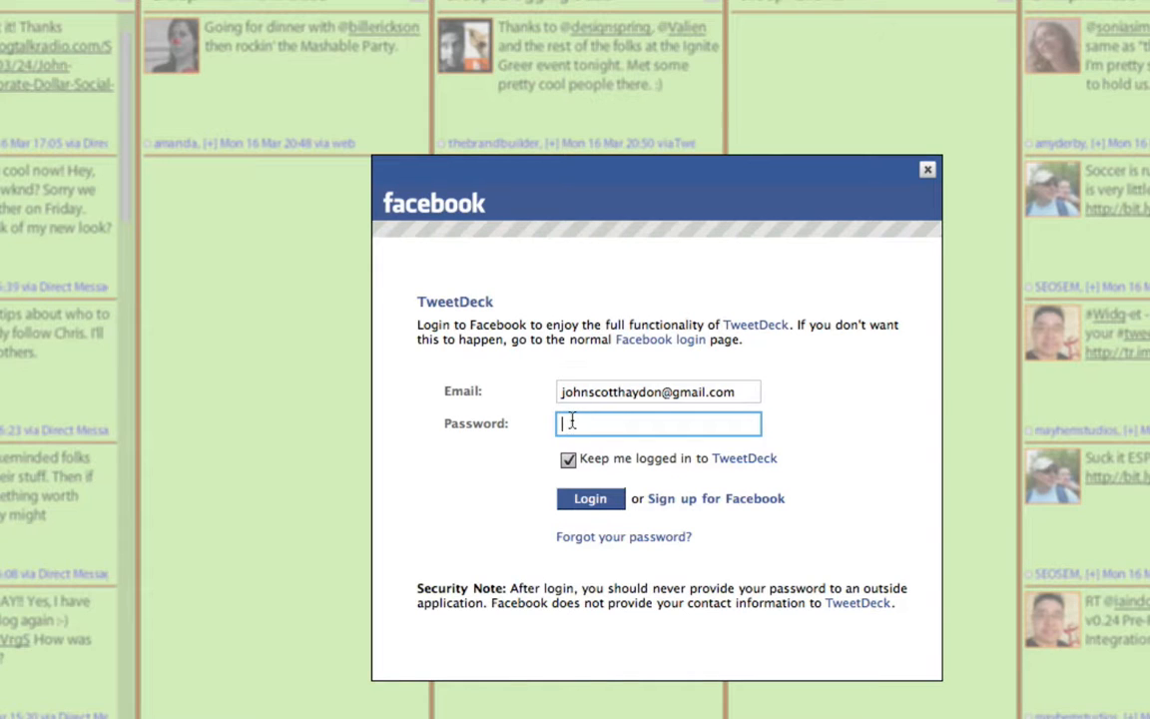
type("password")
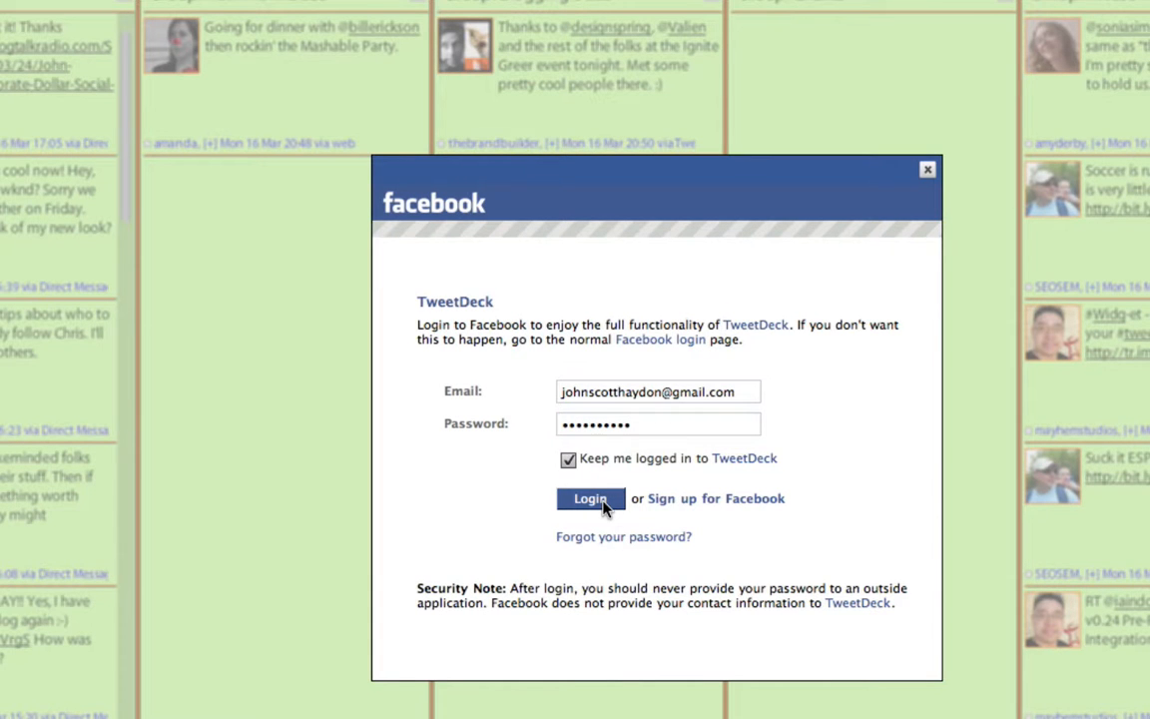
left_click(590, 498)
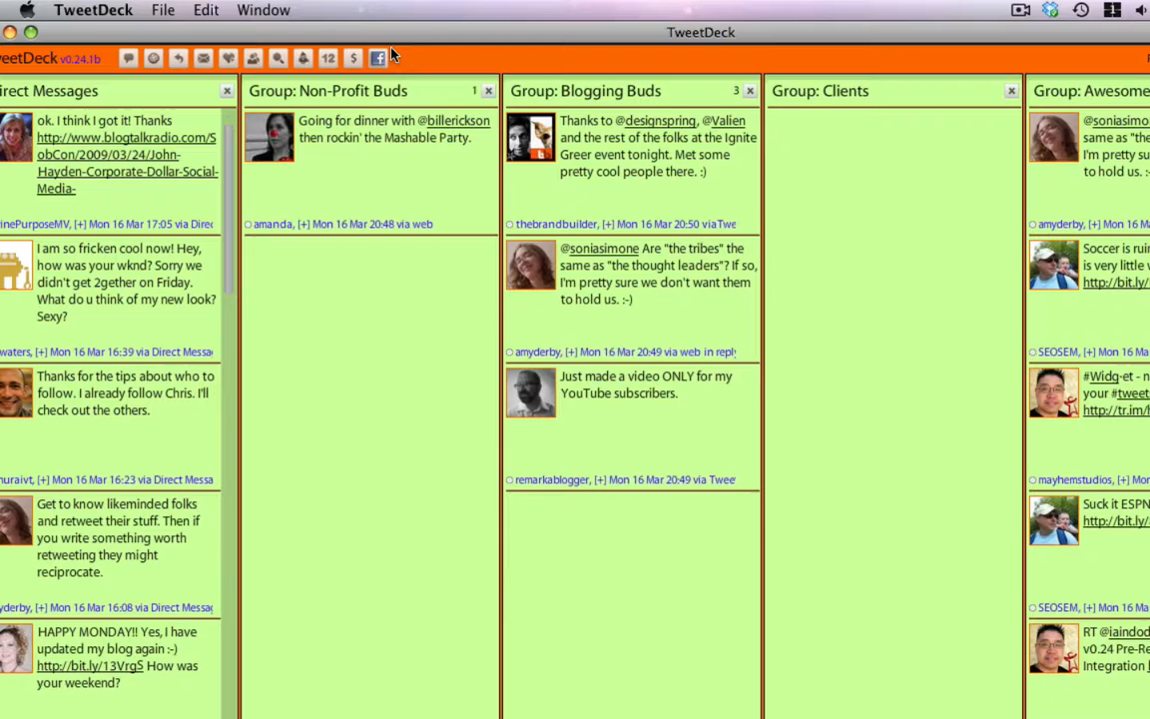
Step: Toggle the Twitter and Facebook posting destinations in the update composer
left_click(128, 58)
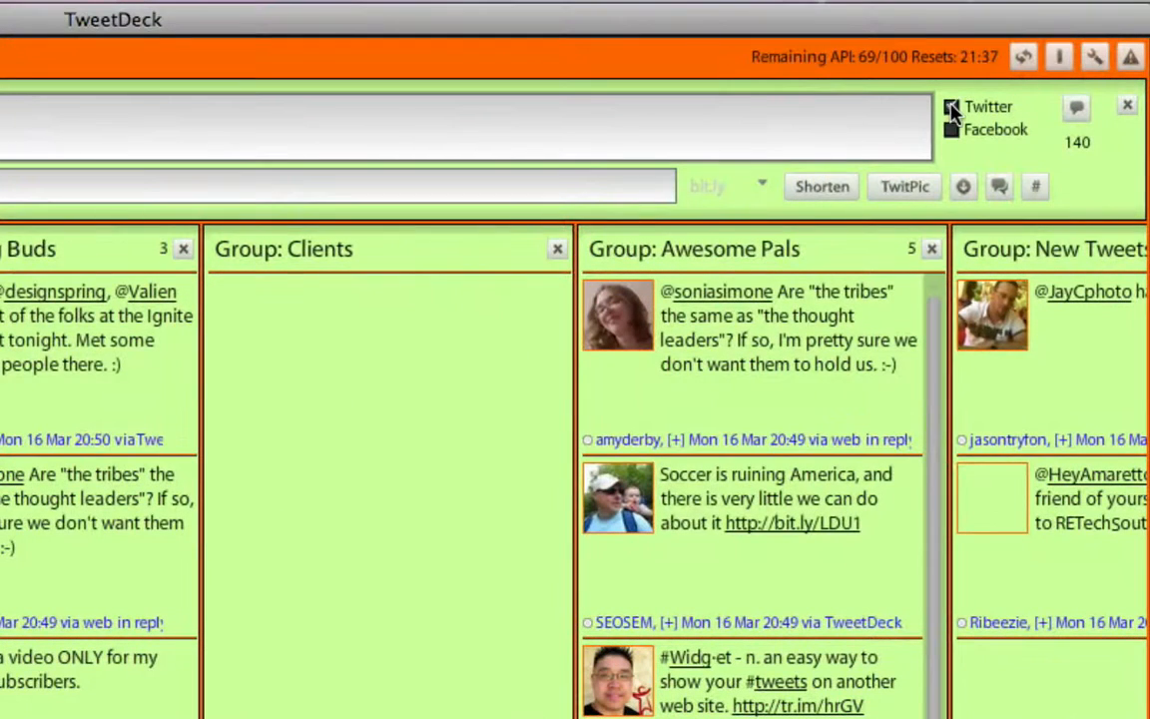
left_click(949, 106)
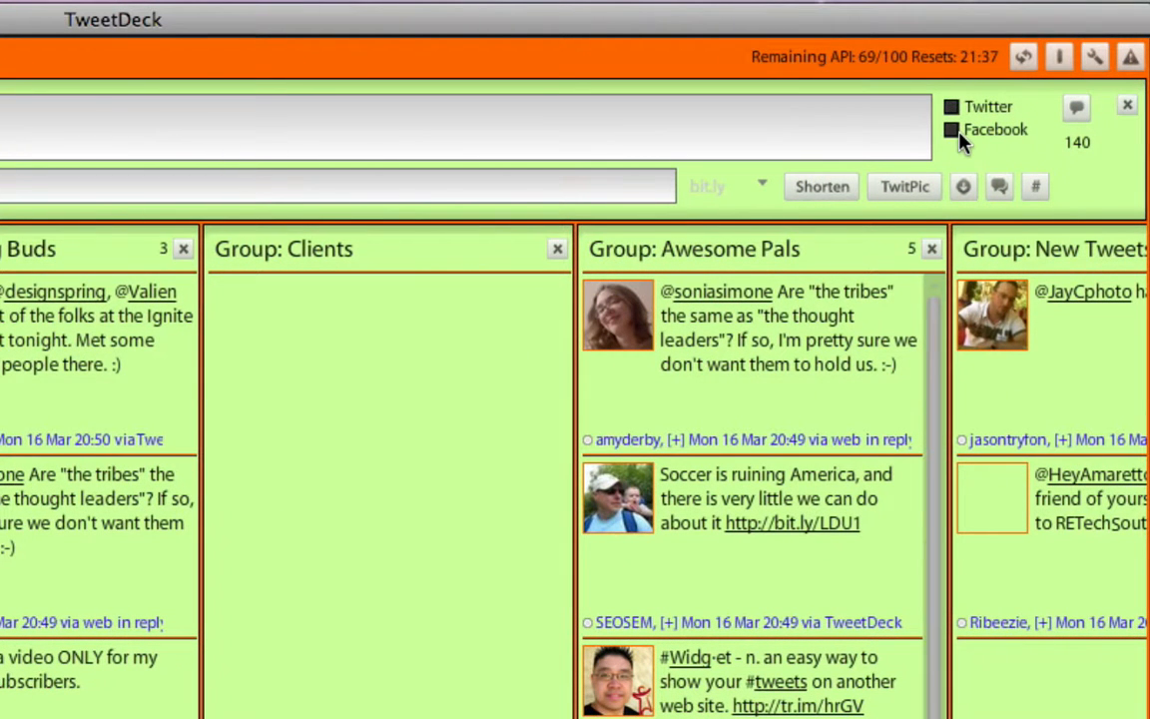
left_click(950, 130)
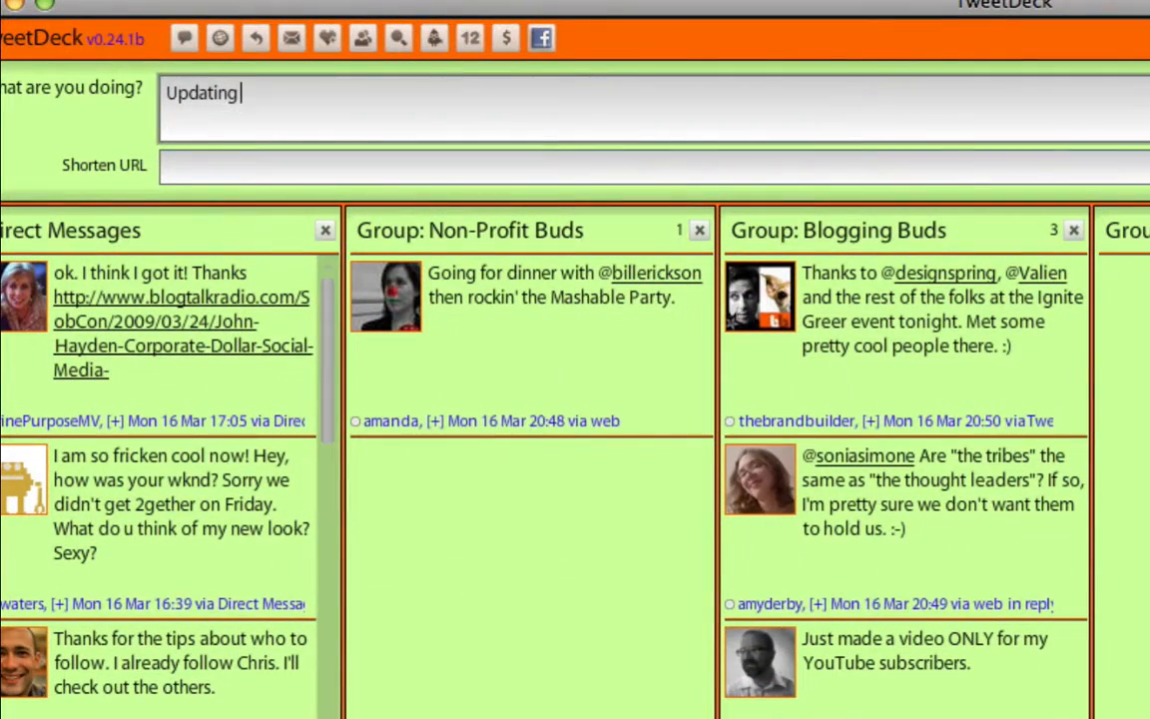
Step: Type the update 'status only via Tweetdeck' and allow TweetDeck Facebook status updates
type("status")
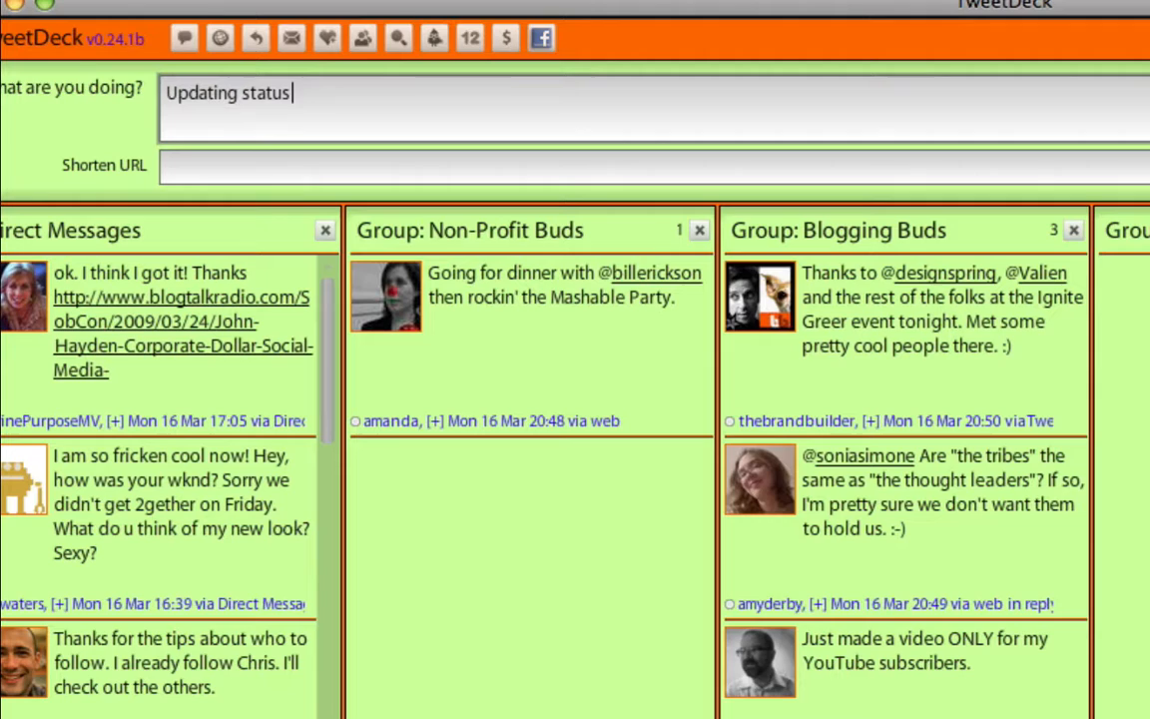
type("only")
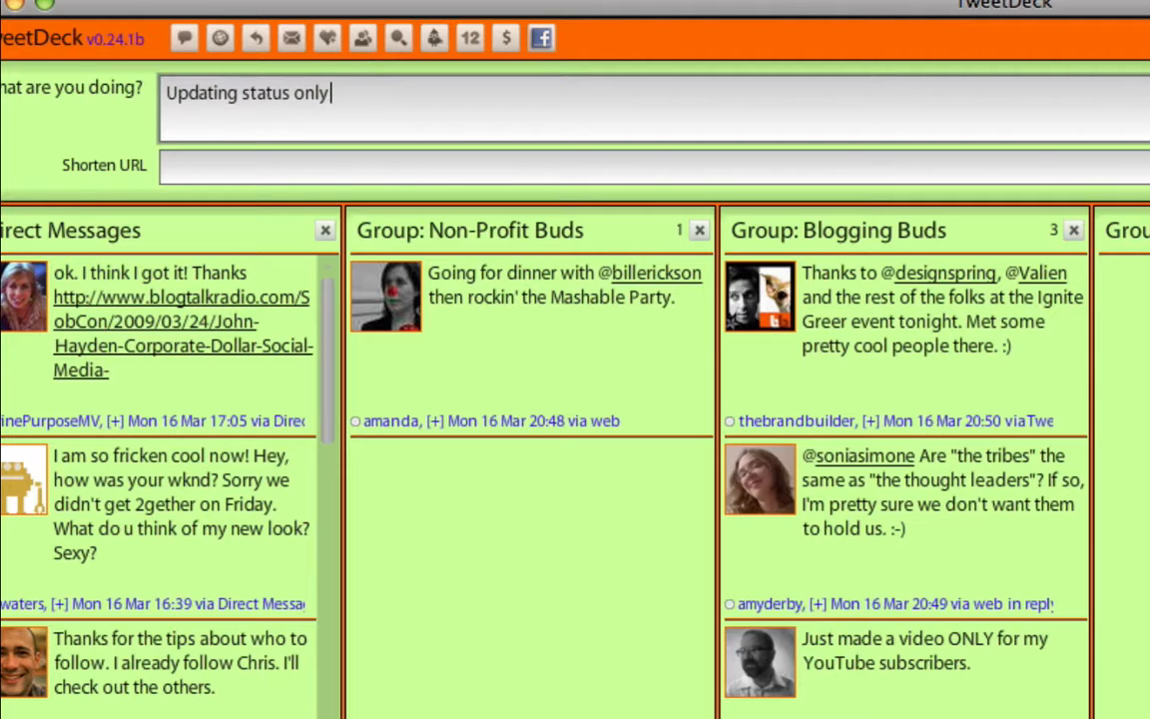
type("via Tw")
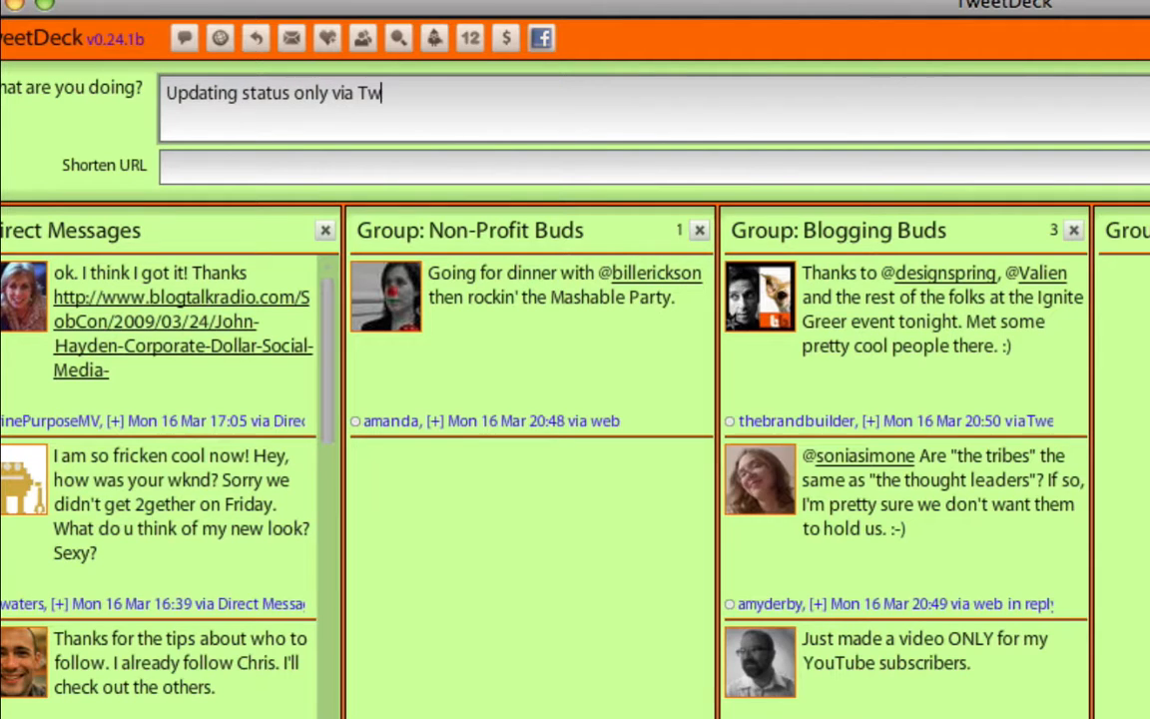
type("eetdeck")
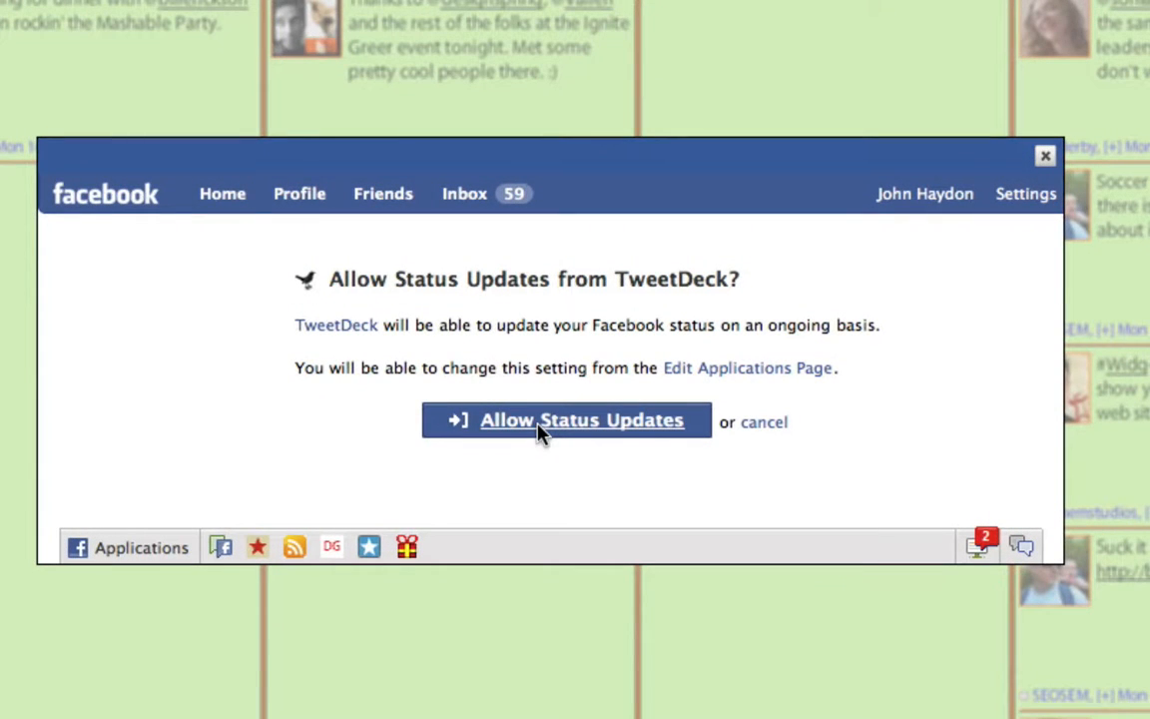
left_click(566, 420)
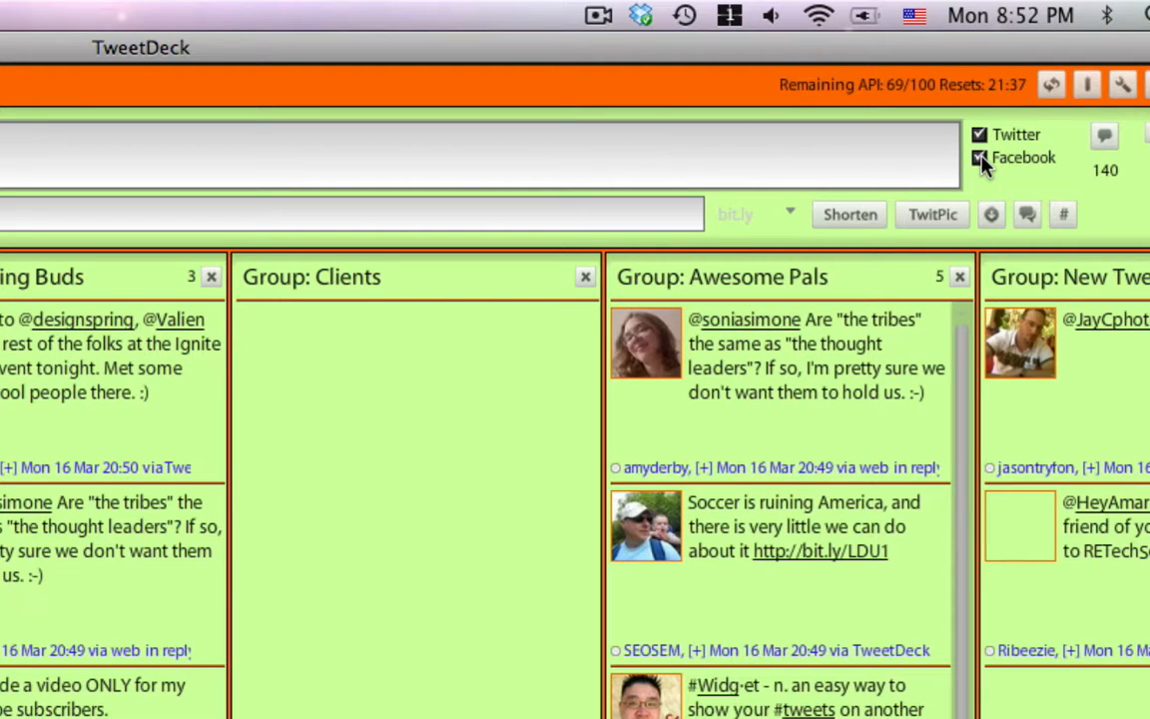
Step: Turn off Facebook posting and add the Facebook: Friends Status column
left_click(980, 158)
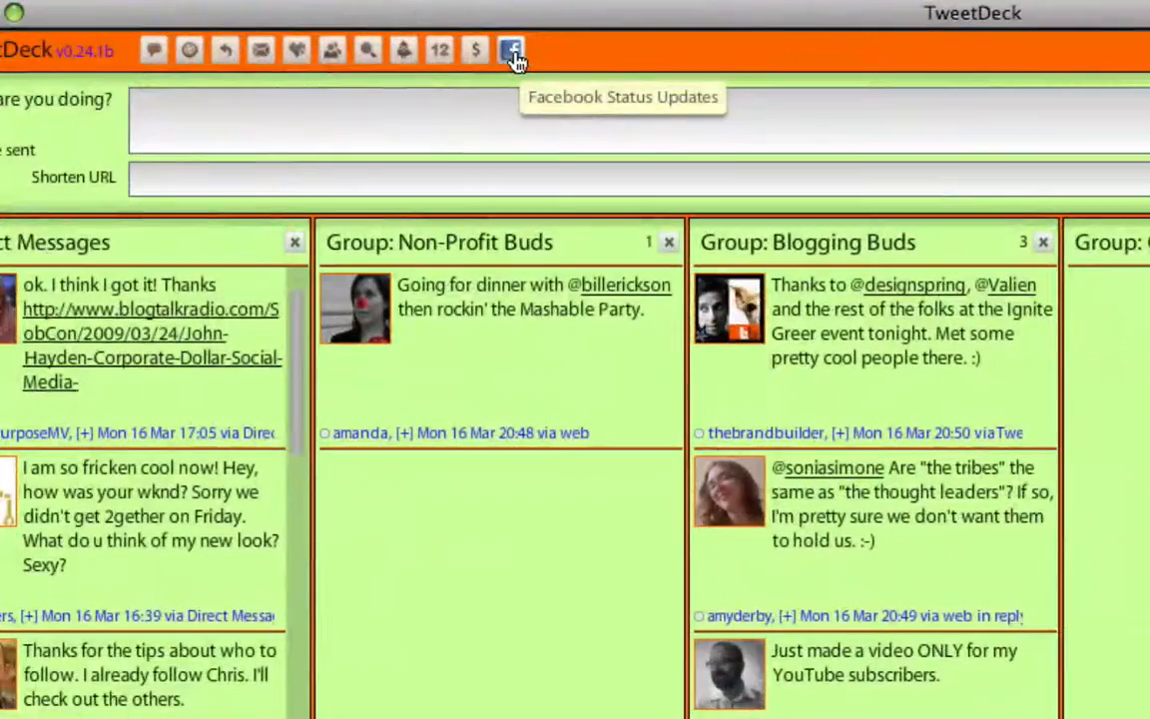
left_click(511, 50)
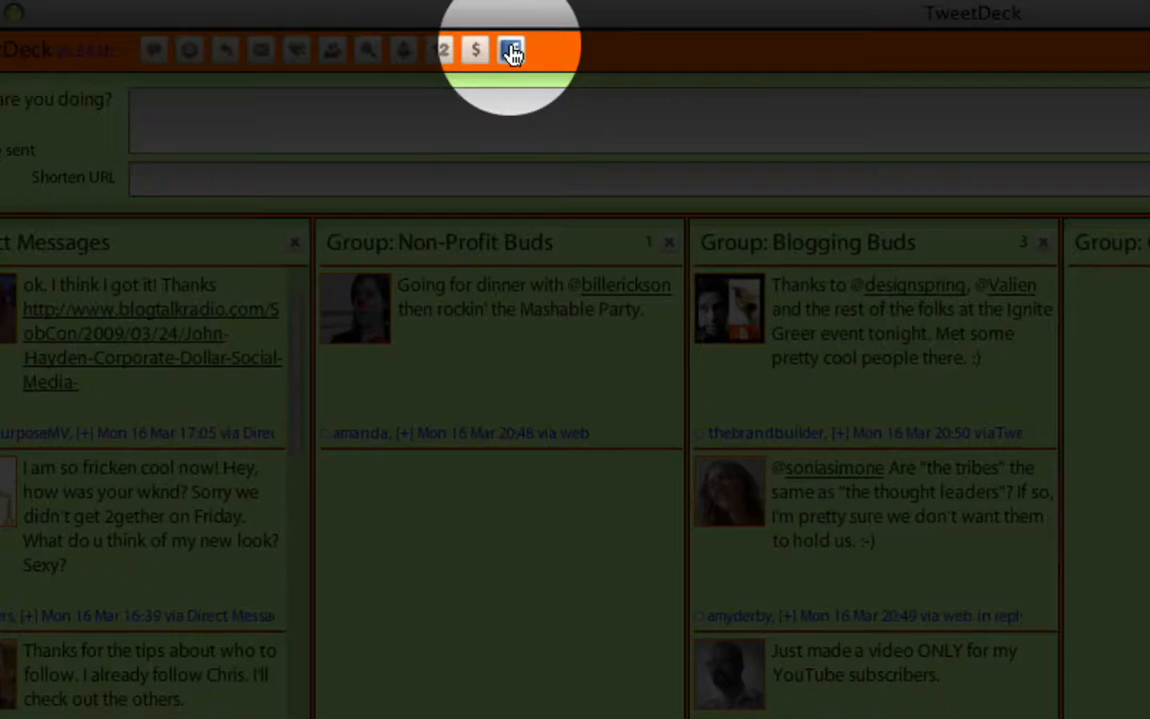
left_click(510, 50)
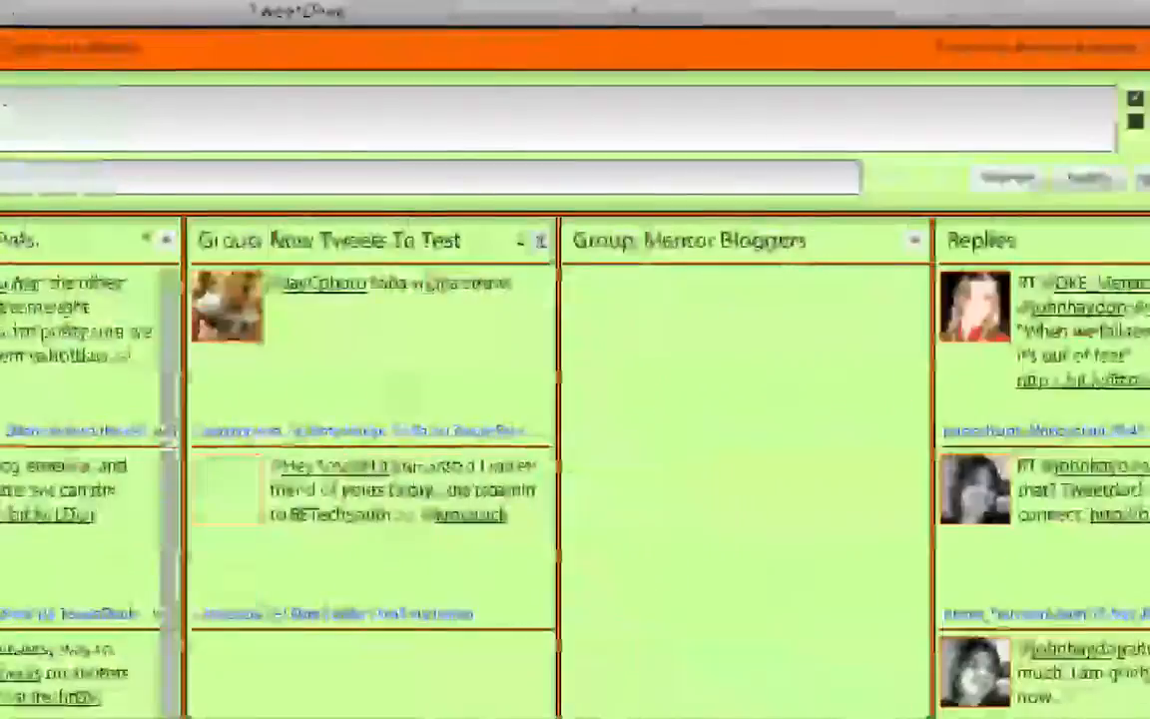
scroll("right", 3)
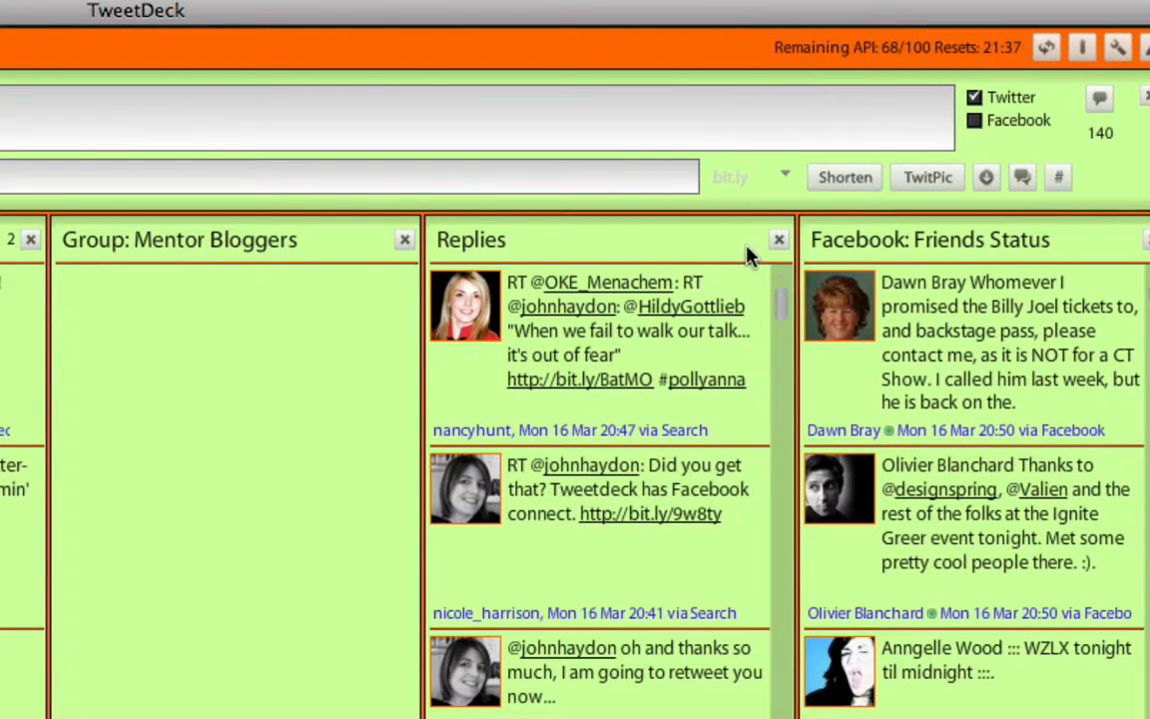
Step: Close the Replies column using the x on its header
left_click(778, 239)
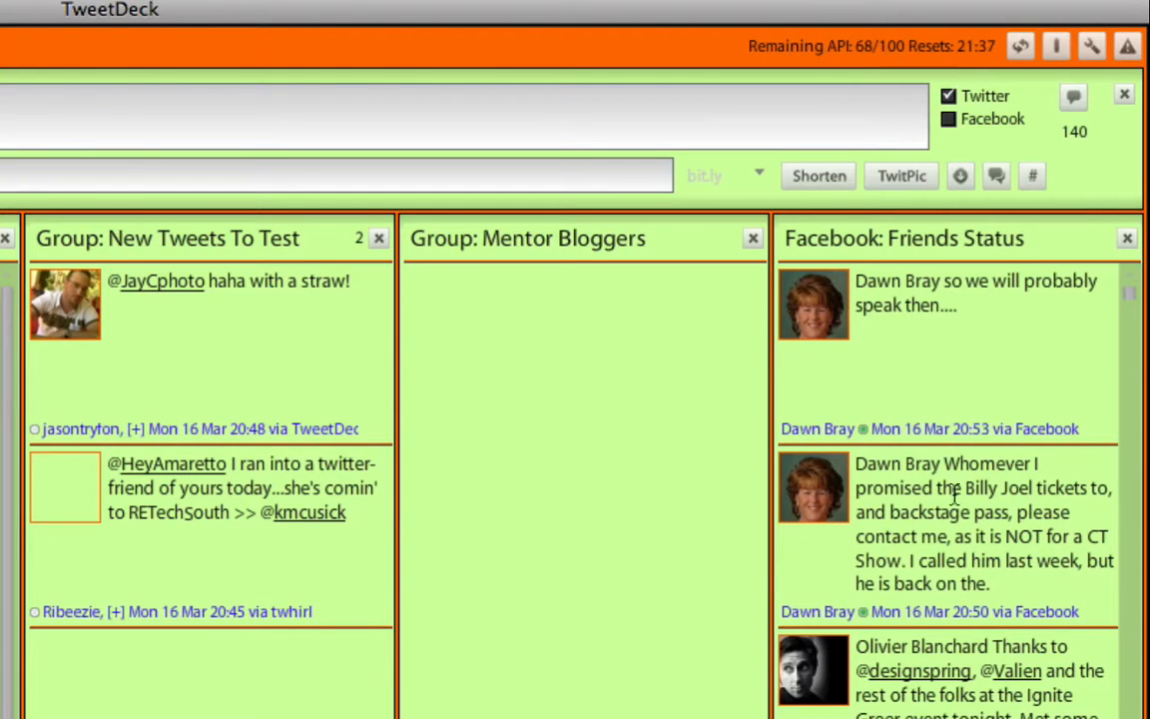
mouse_move(982, 371)
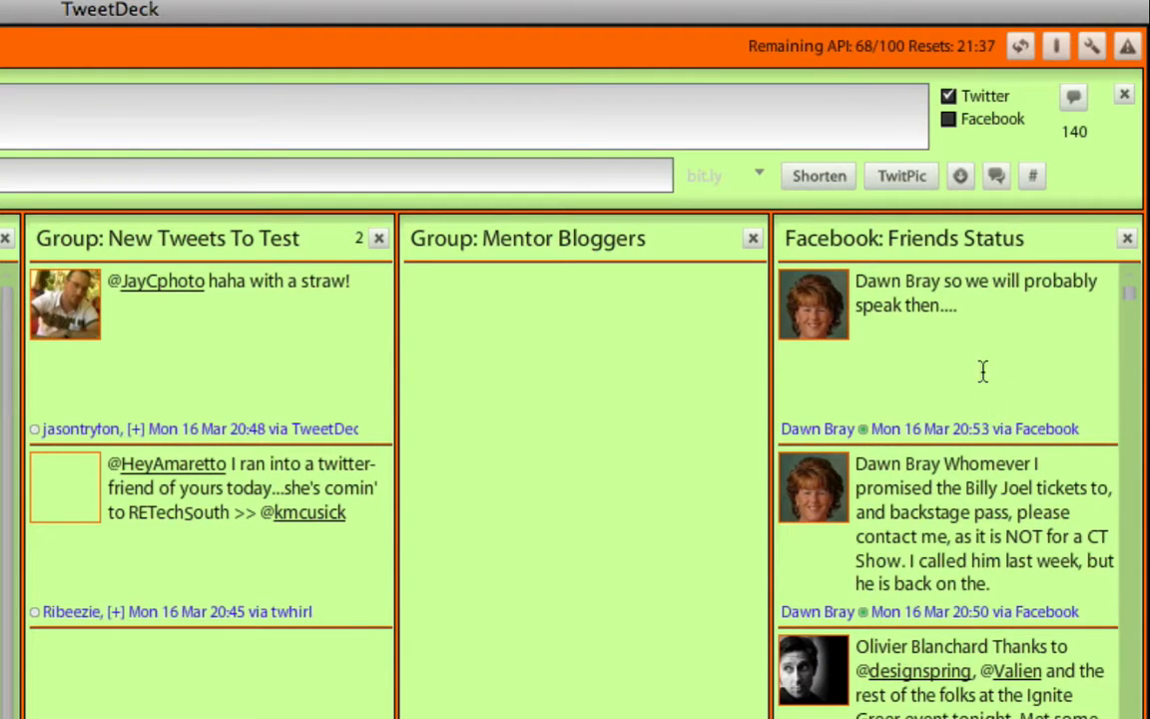
mouse_move(883, 432)
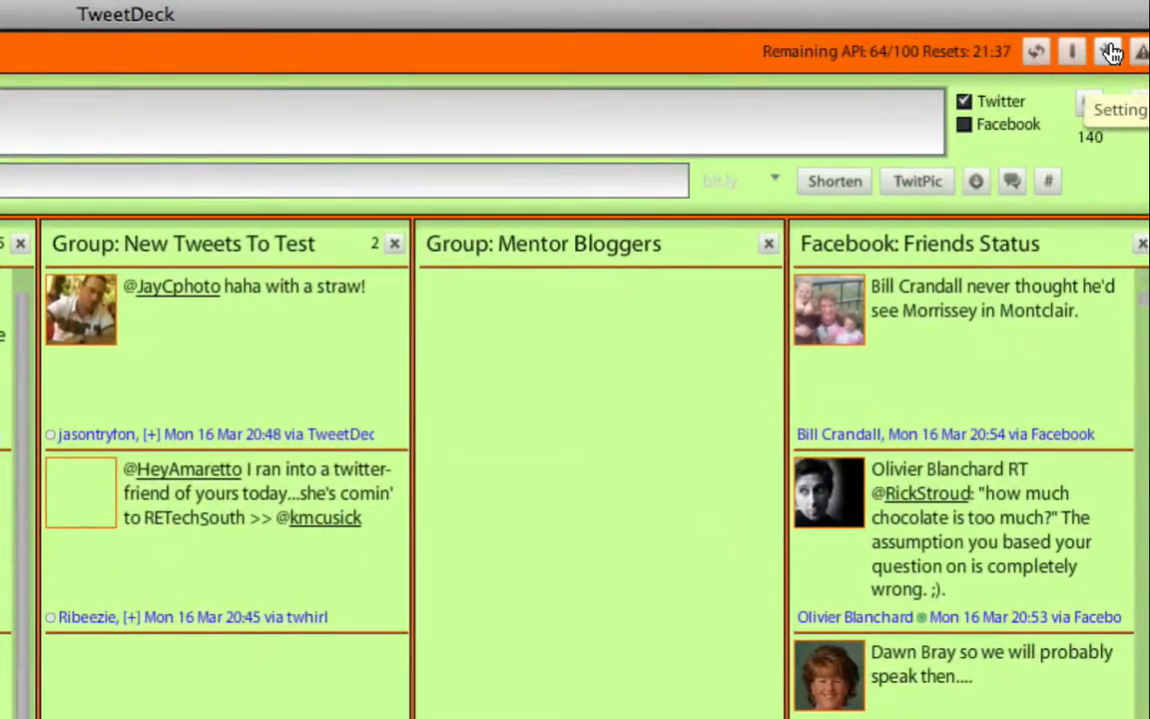
Step: Set the maximum tweets per column to 250 and toggle username autocomplete
left_click(1119, 110)
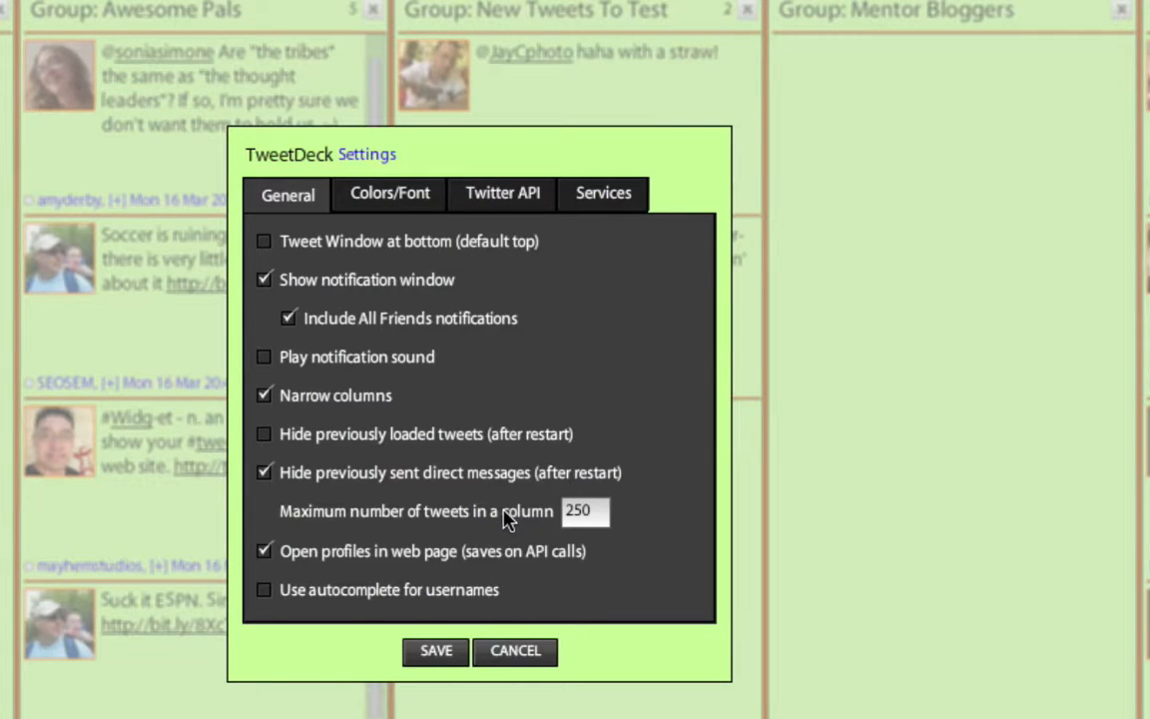
left_click(585, 511)
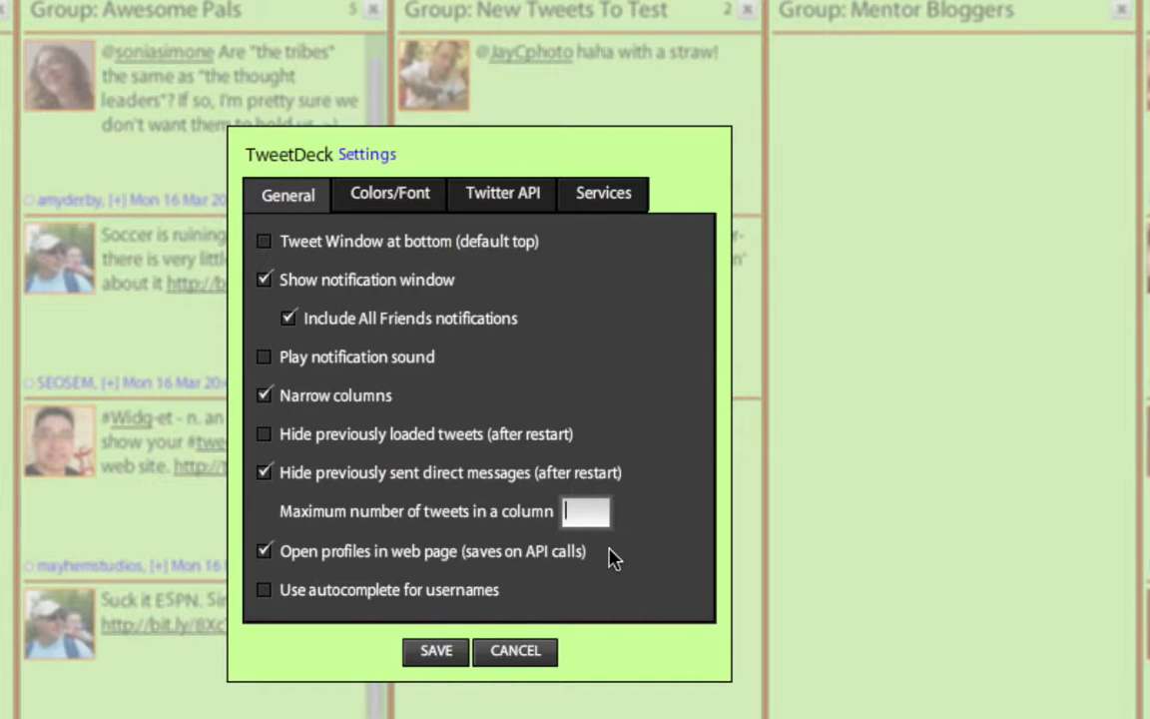
type("100")
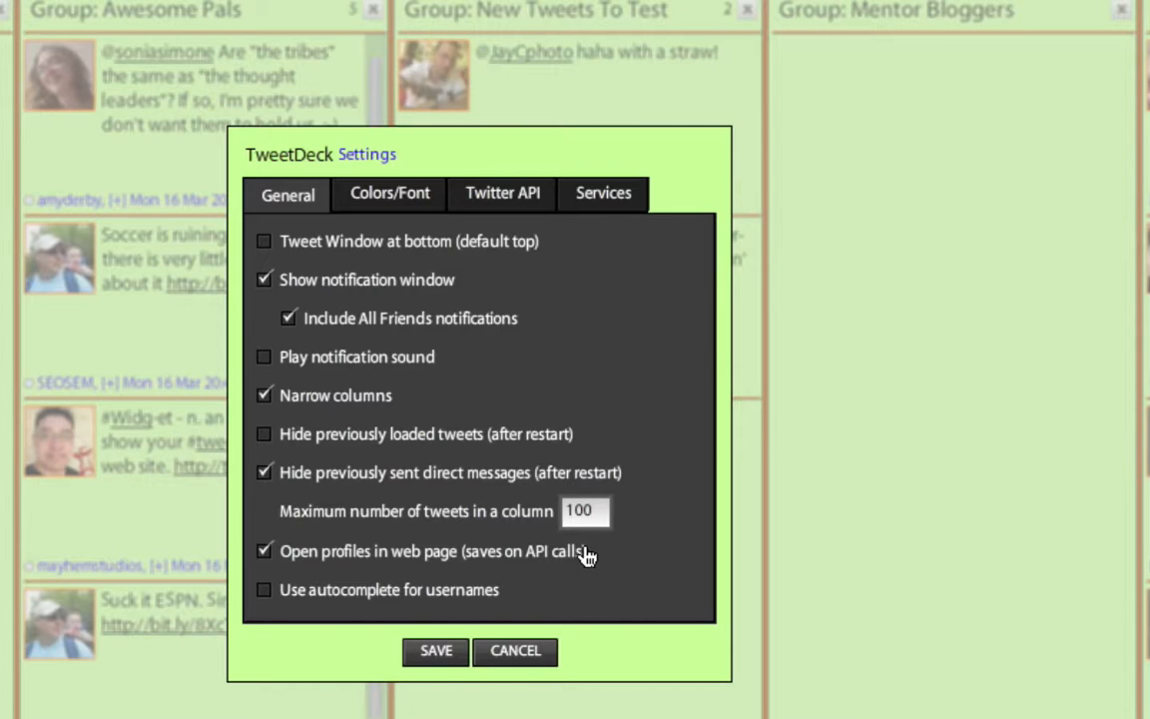
type("250")
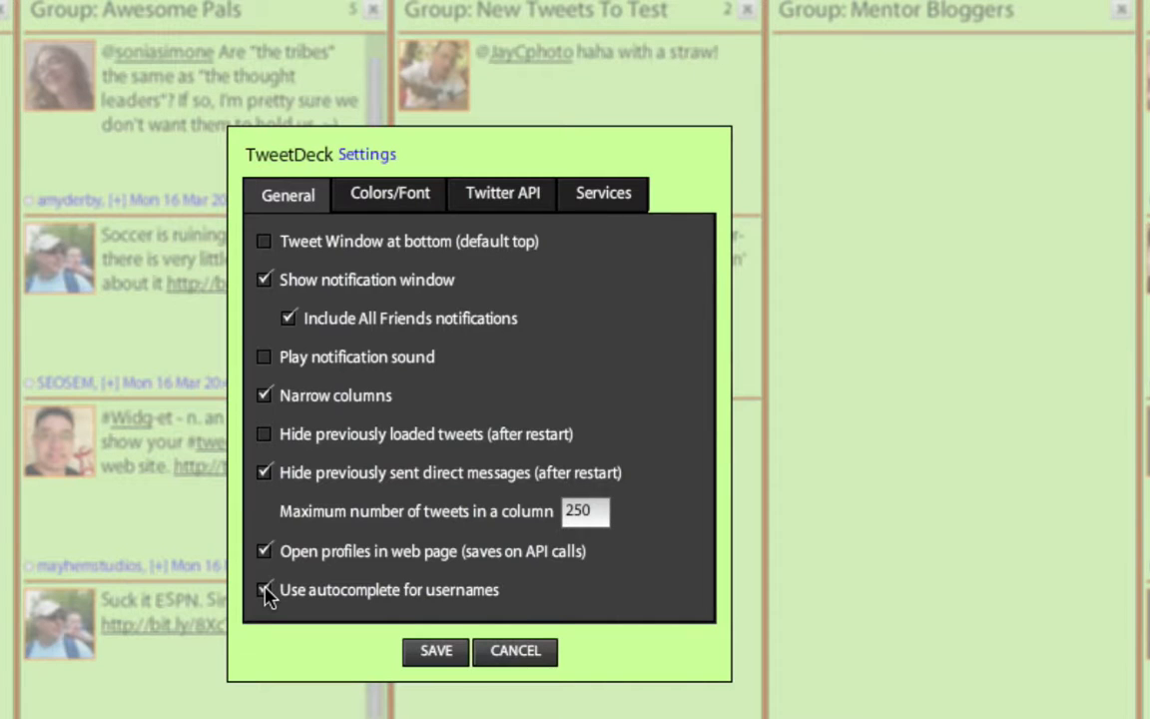
left_click(263, 589)
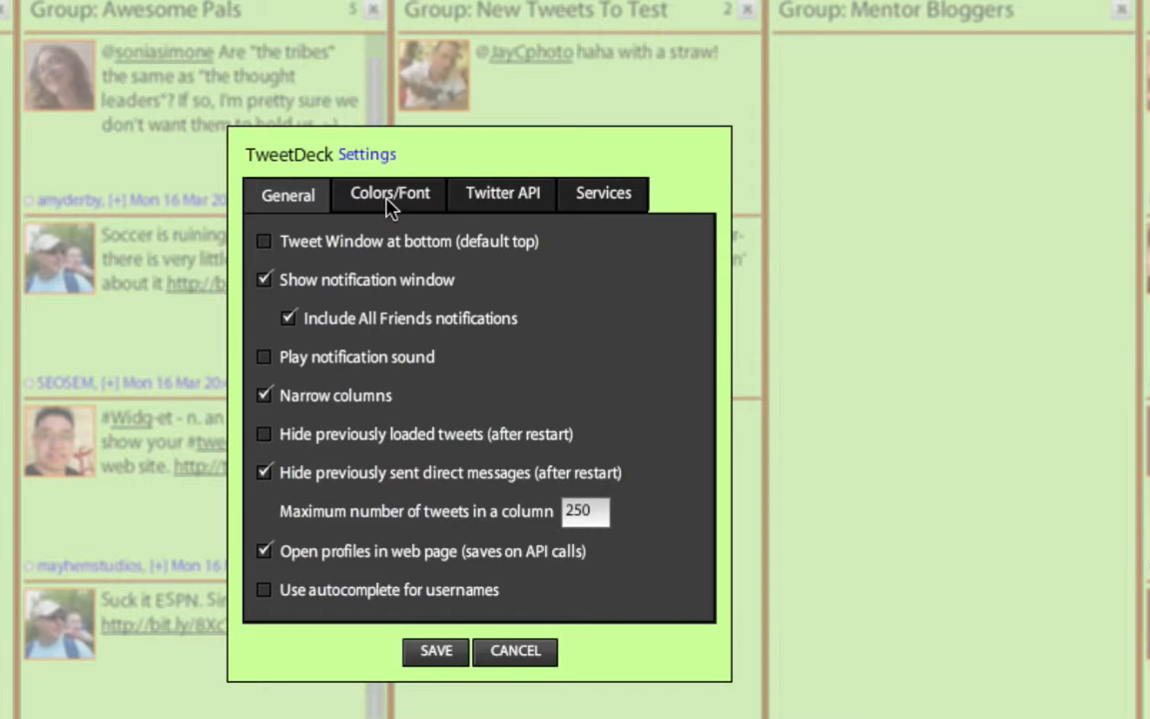
mouse_move(390, 195)
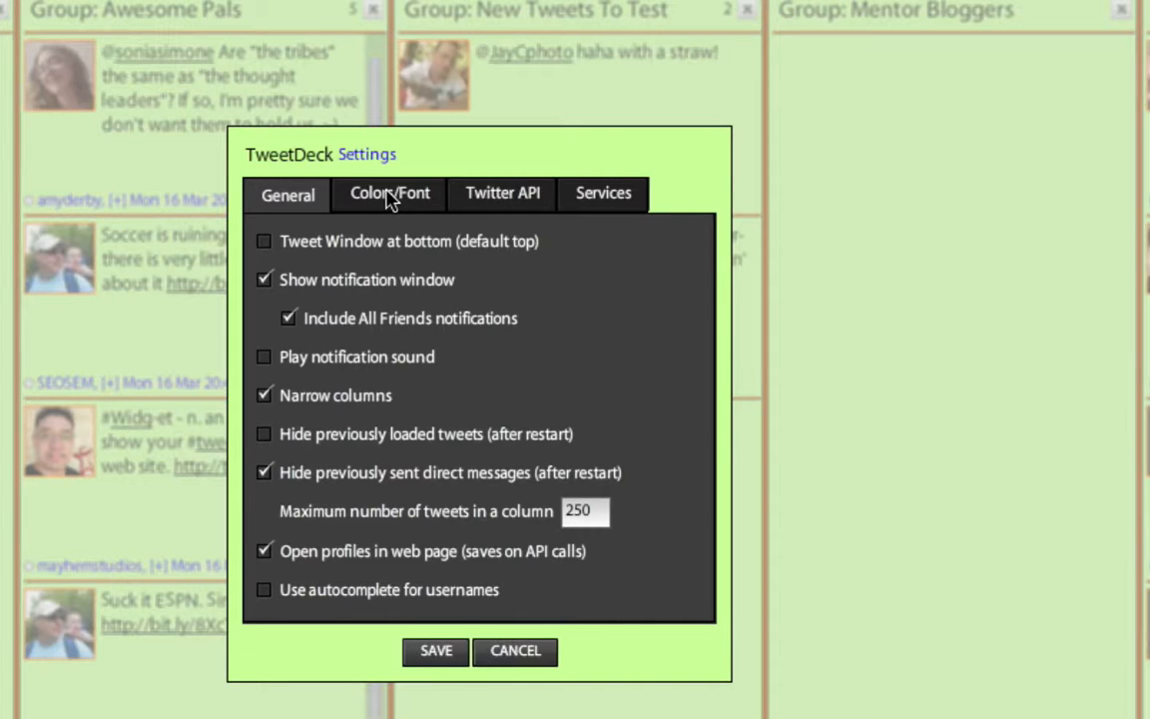
Step: Review the colour/font and Twitter API settings, then save the settings
left_click(390, 193)
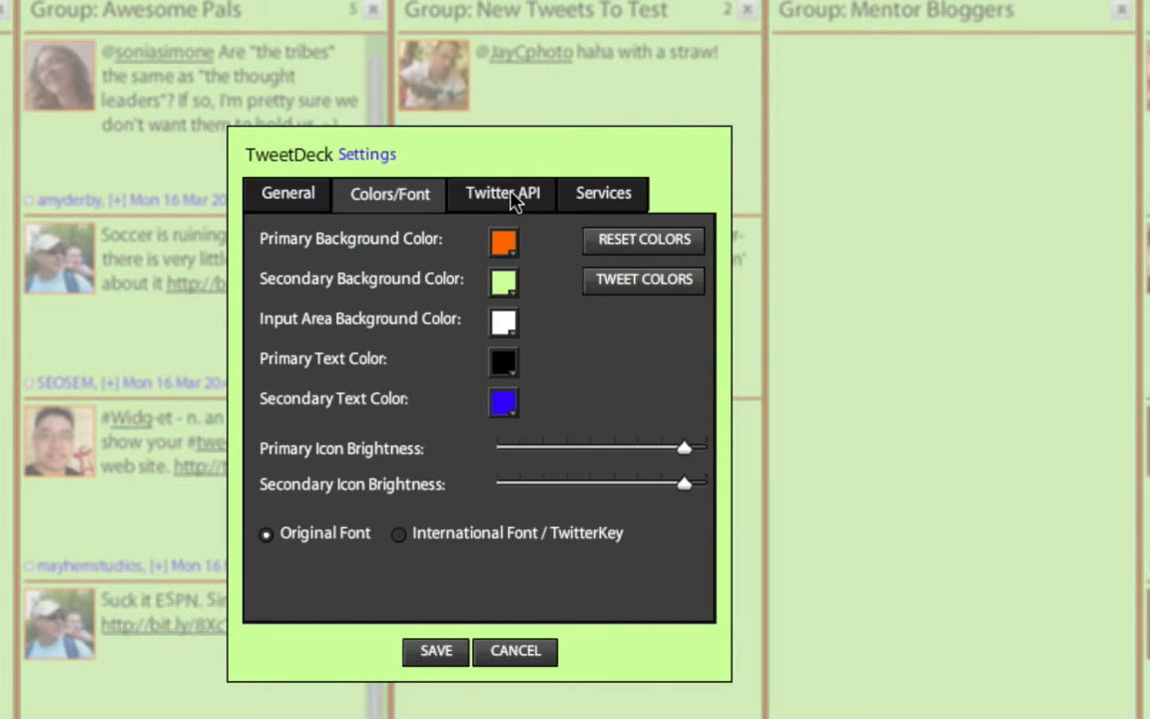
left_click(502, 193)
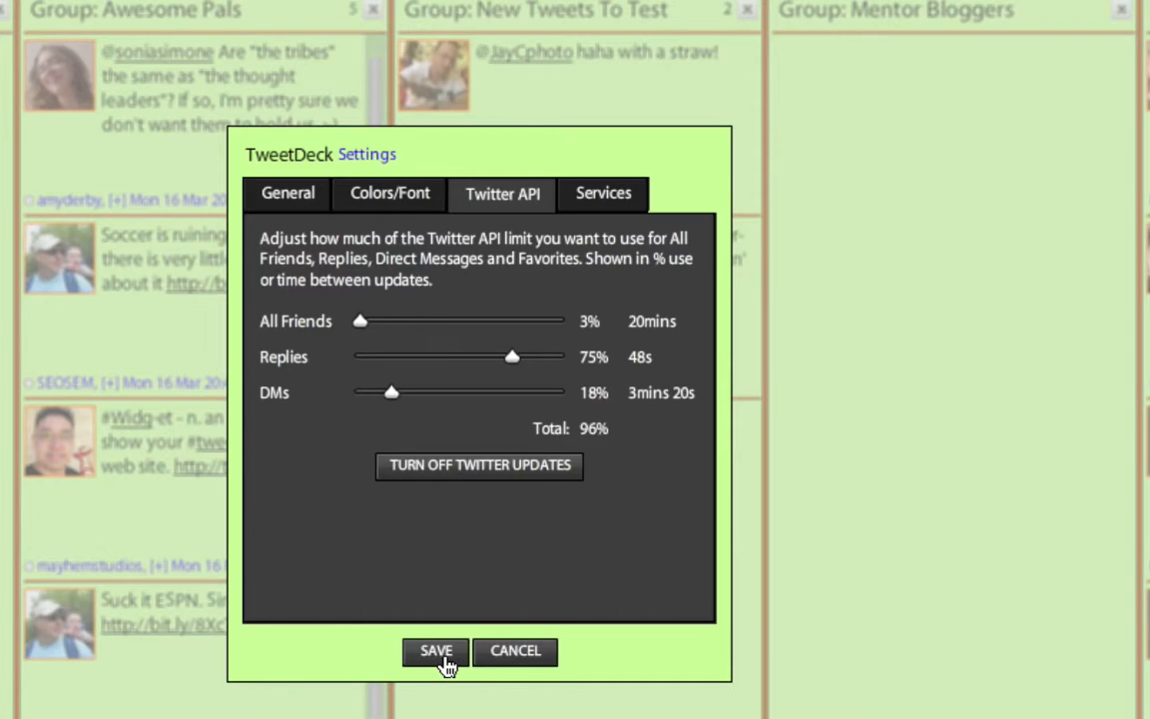
left_click(435, 649)
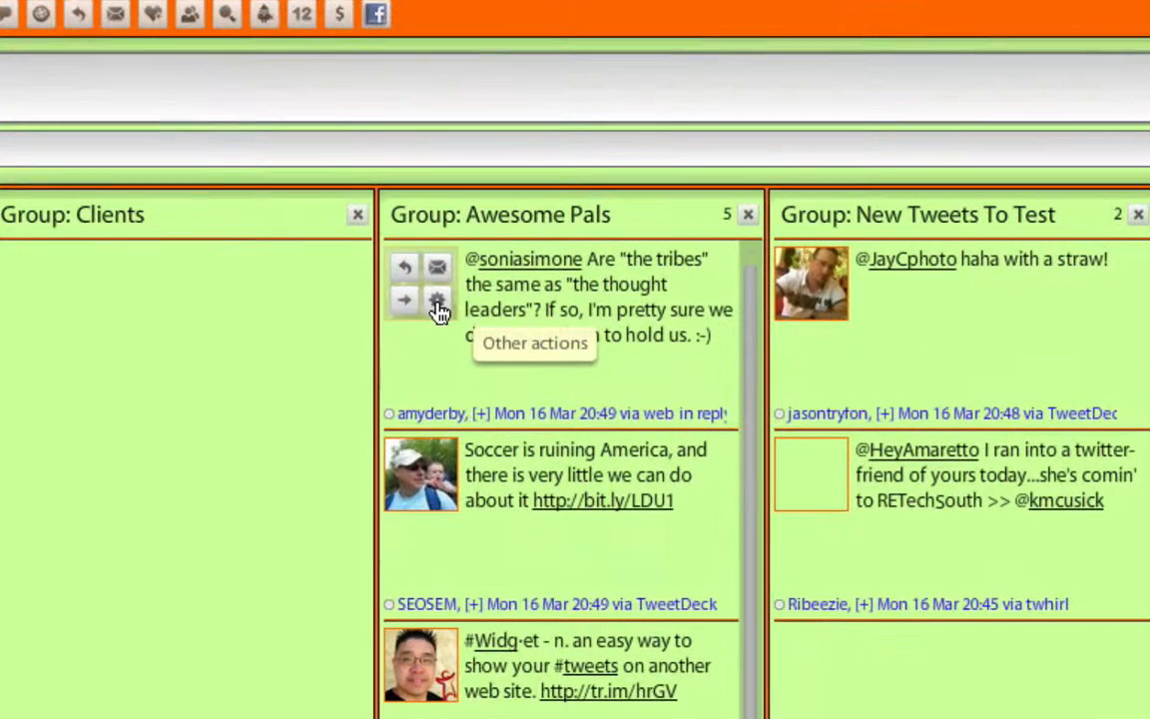
mouse_move(404, 264)
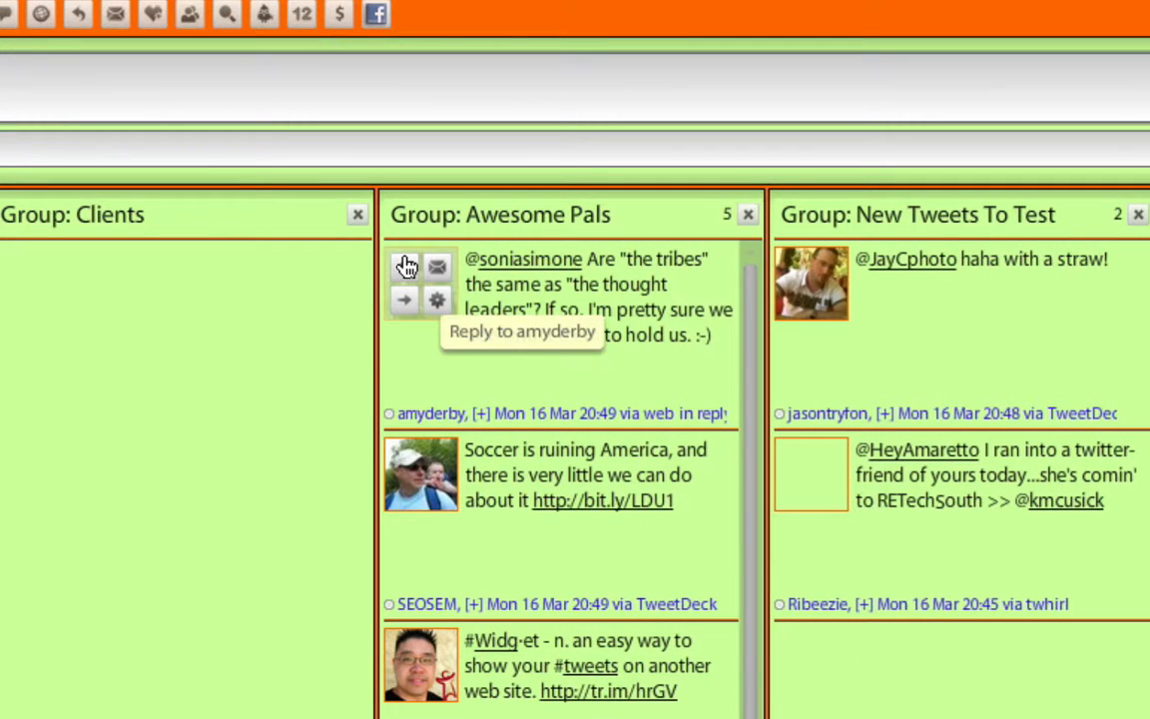
mouse_move(404, 310)
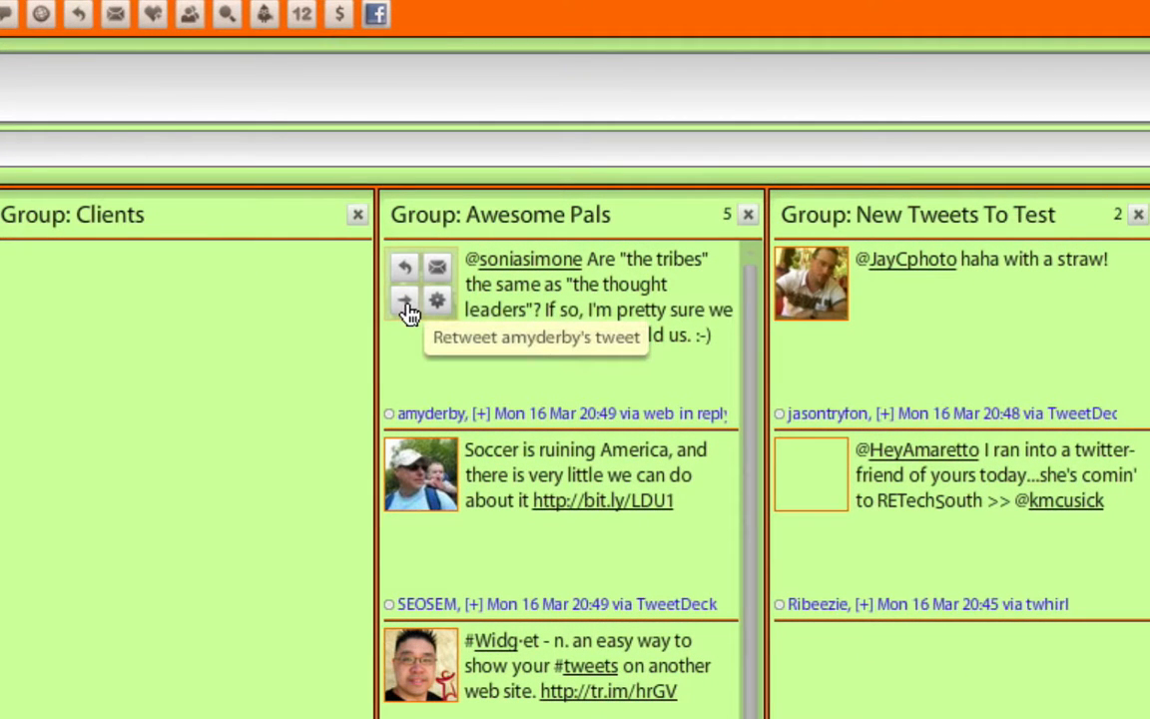
mouse_move(437, 269)
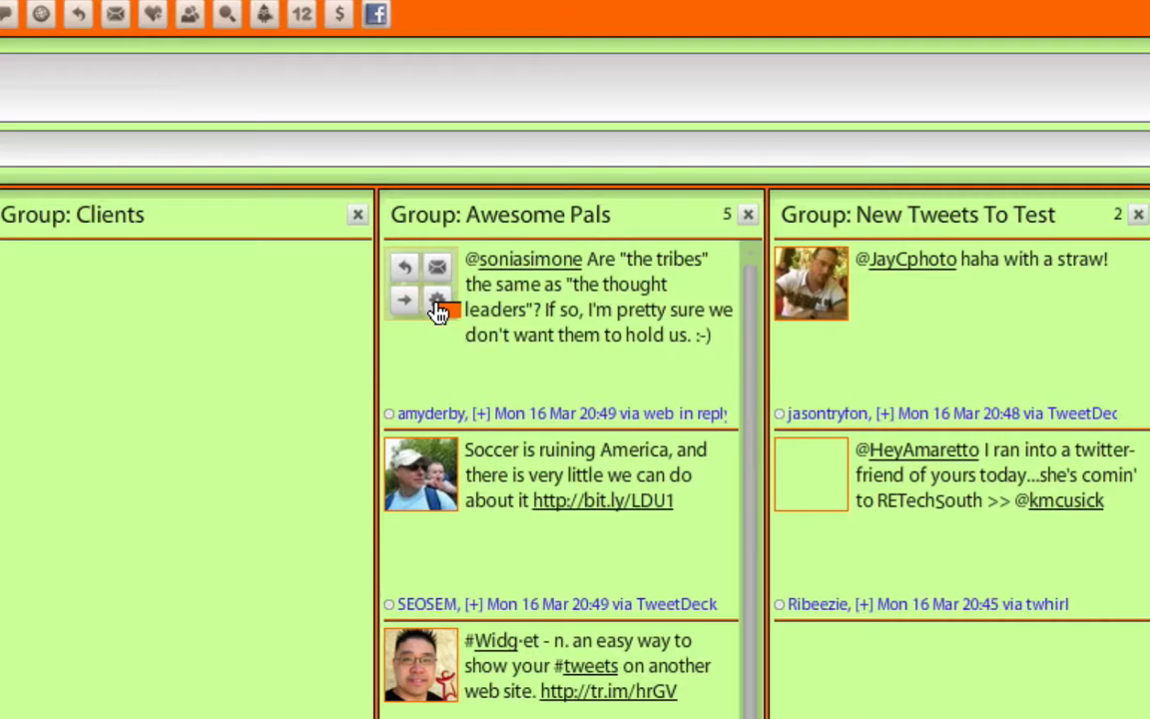
mouse_move(429, 325)
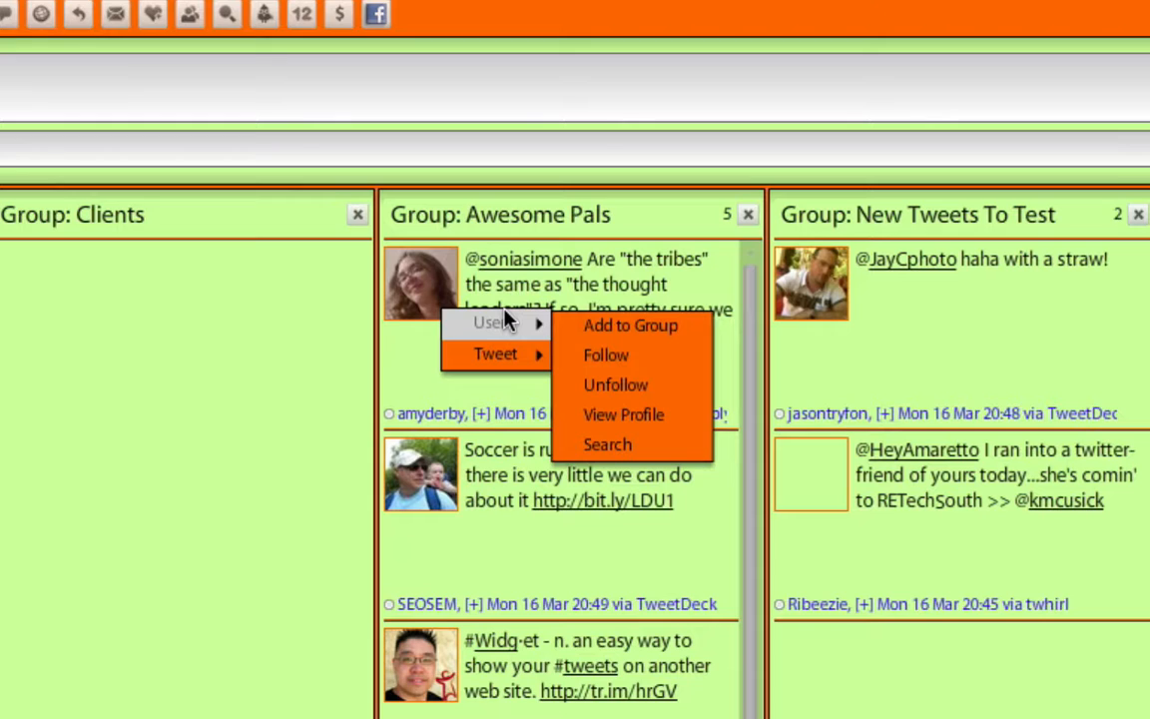
mouse_move(614, 326)
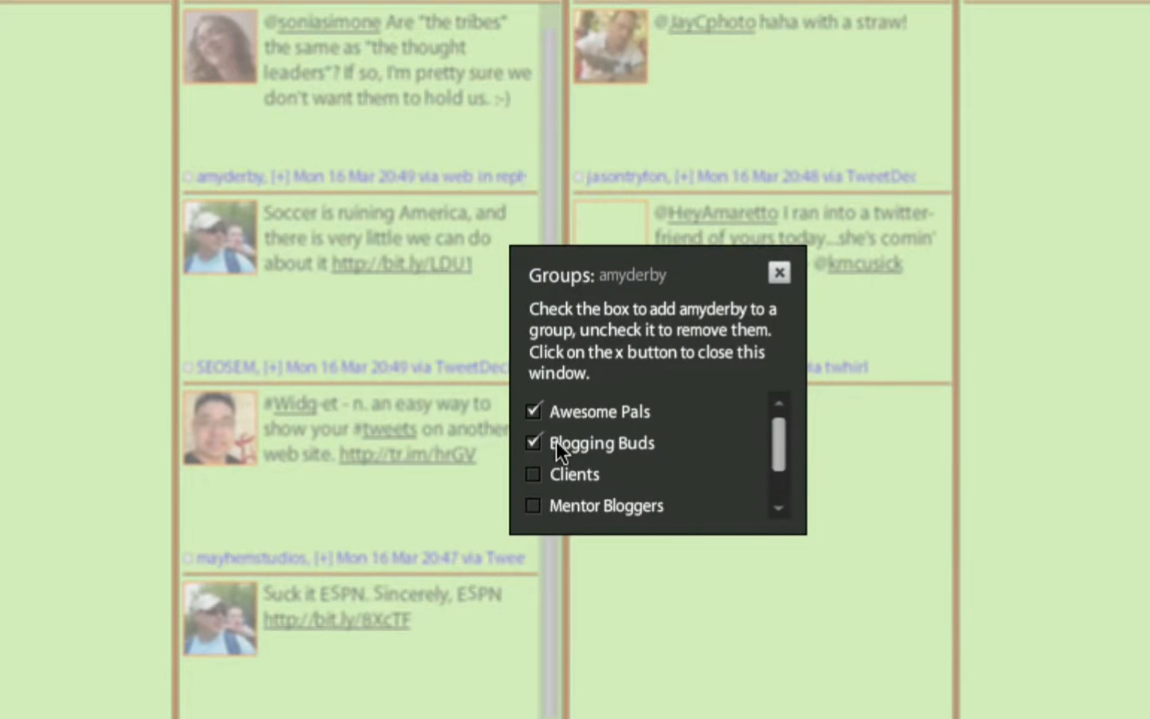
left_click(533, 442)
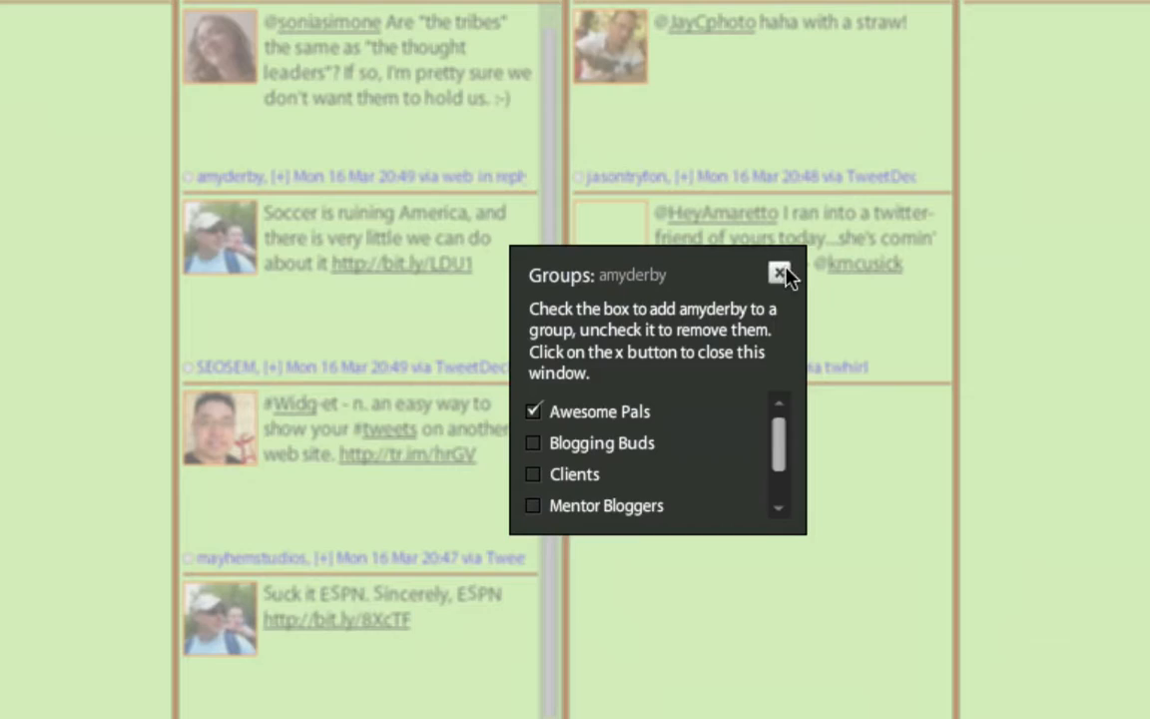
left_click(780, 274)
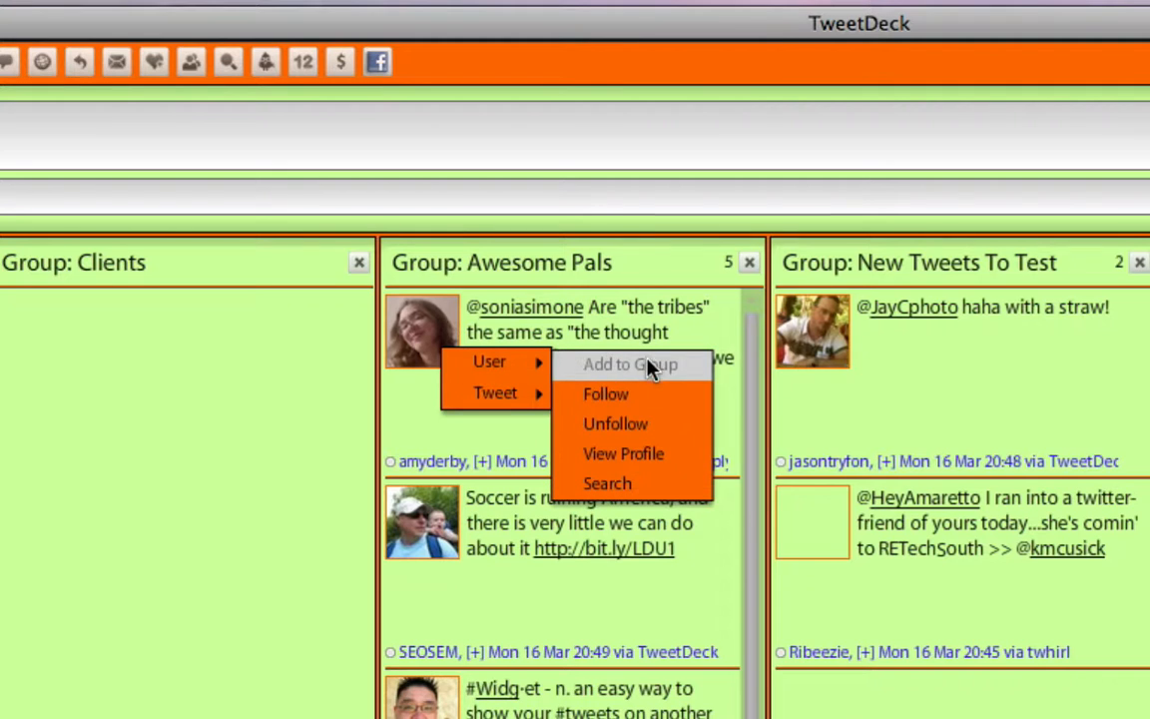
mouse_move(615, 424)
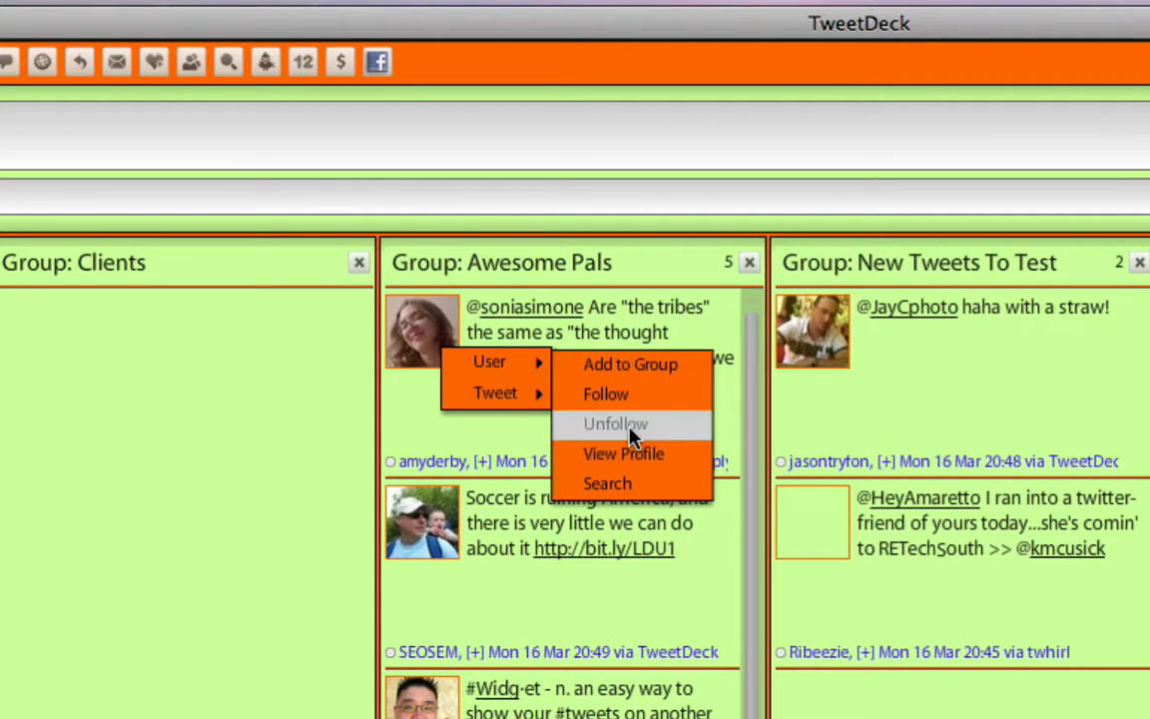
mouse_move(629, 464)
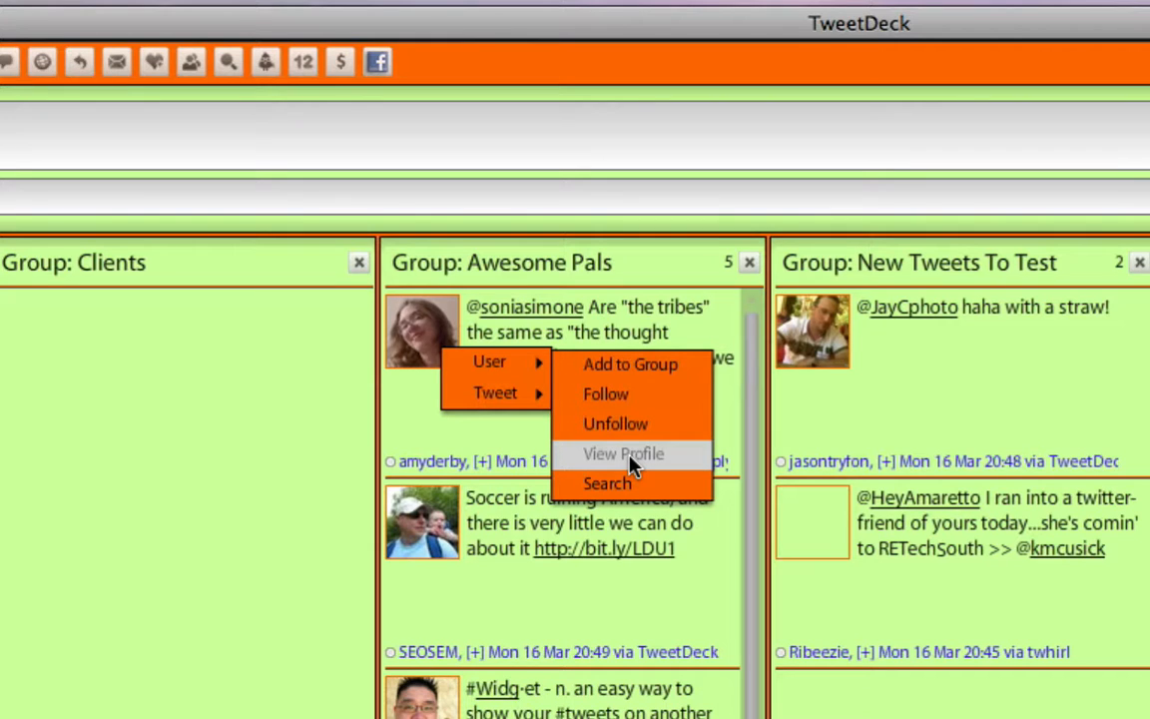
mouse_move(624, 484)
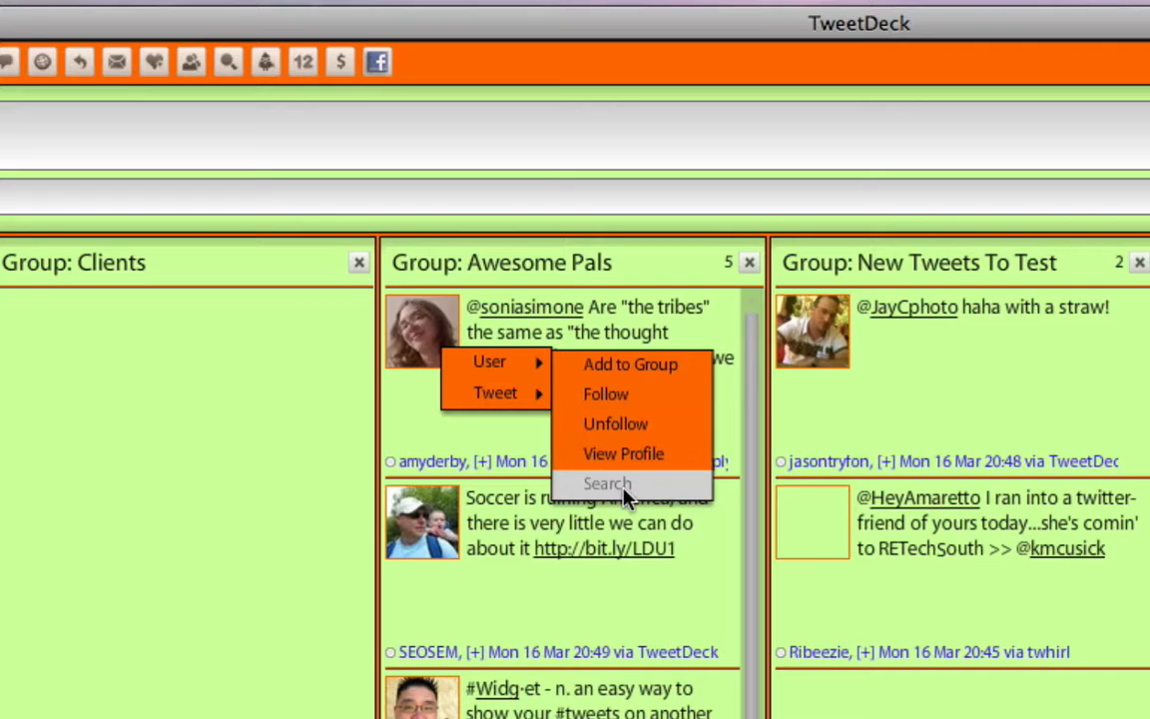
mouse_move(614, 496)
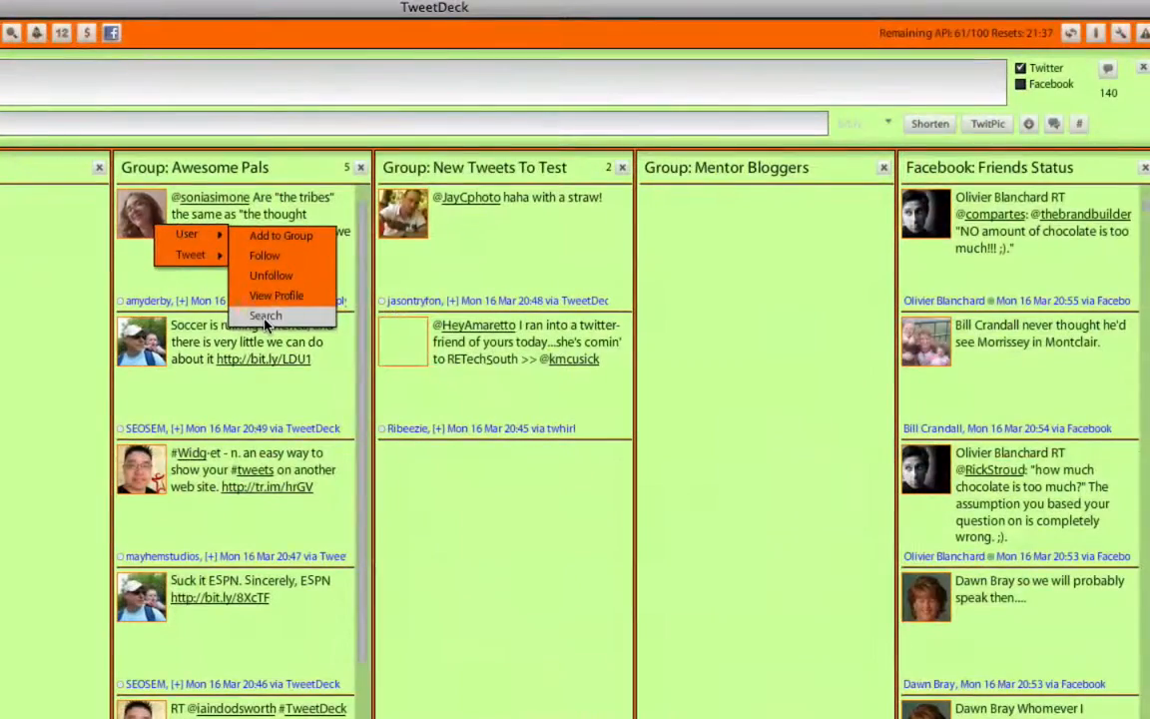
left_click(265, 316)
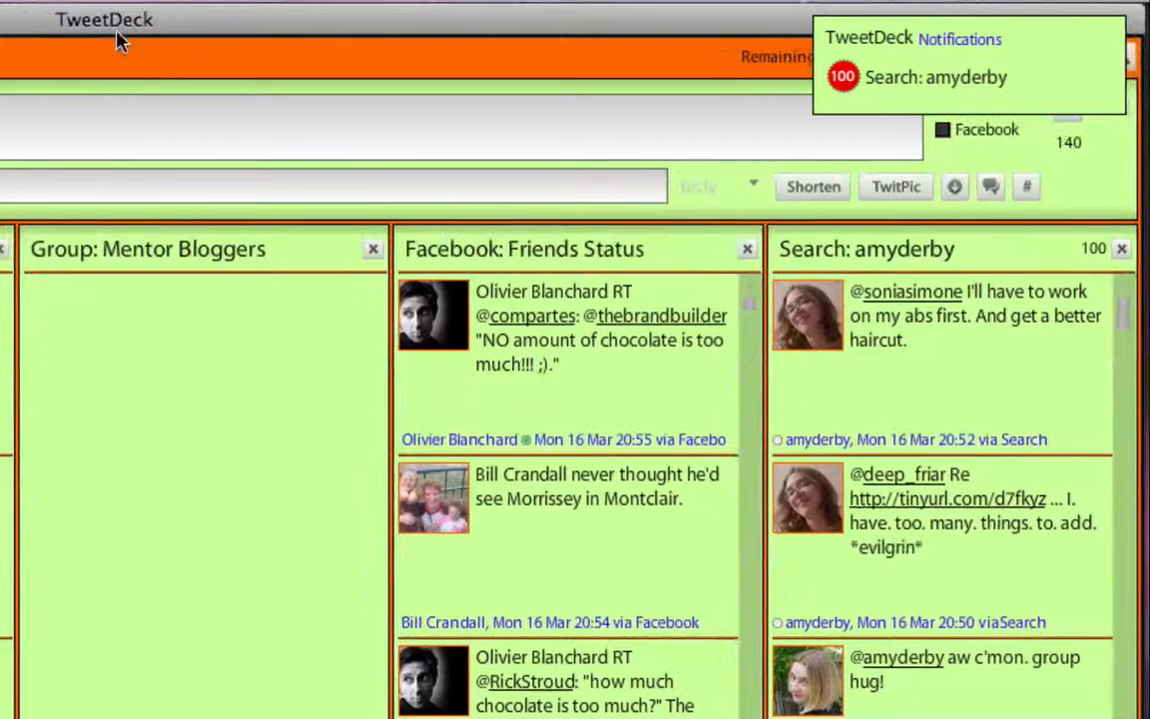
mouse_move(974, 335)
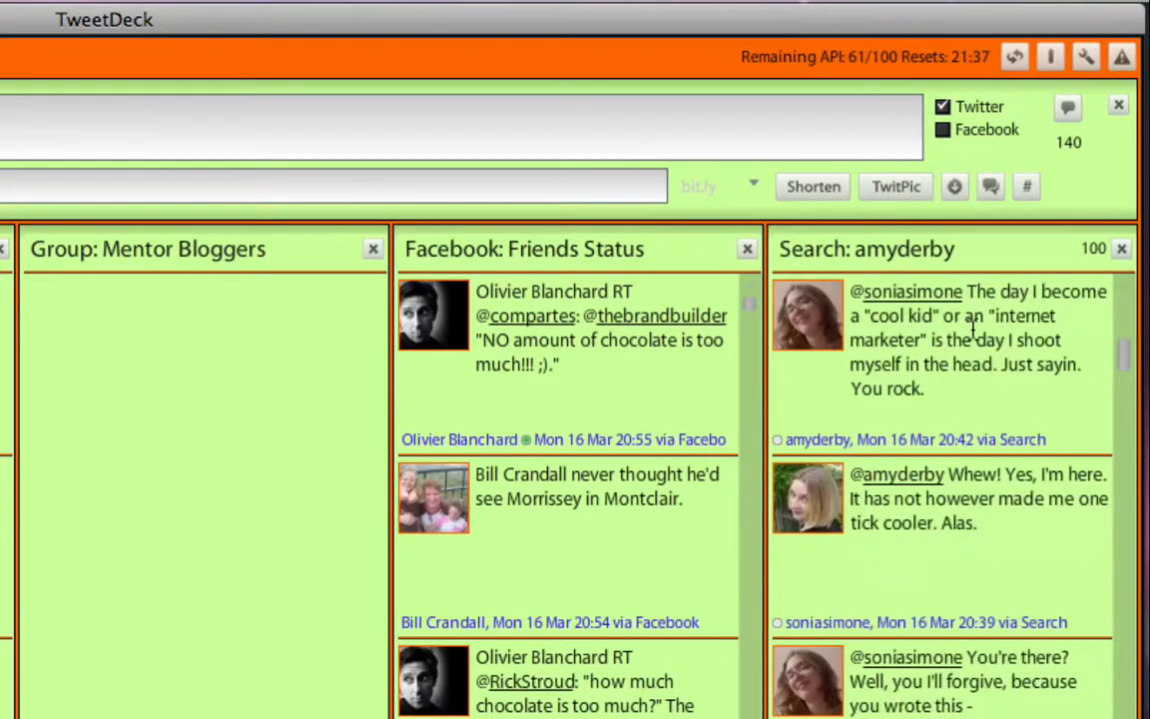
scroll("down", 3)
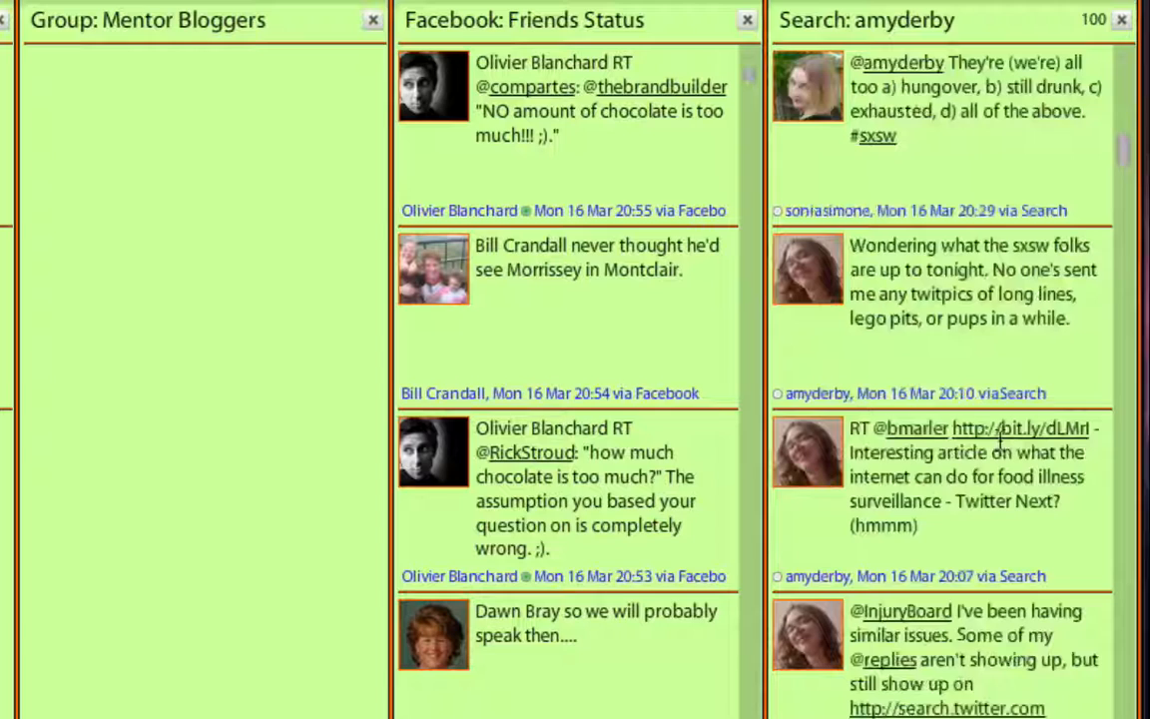
scroll("down", 3)
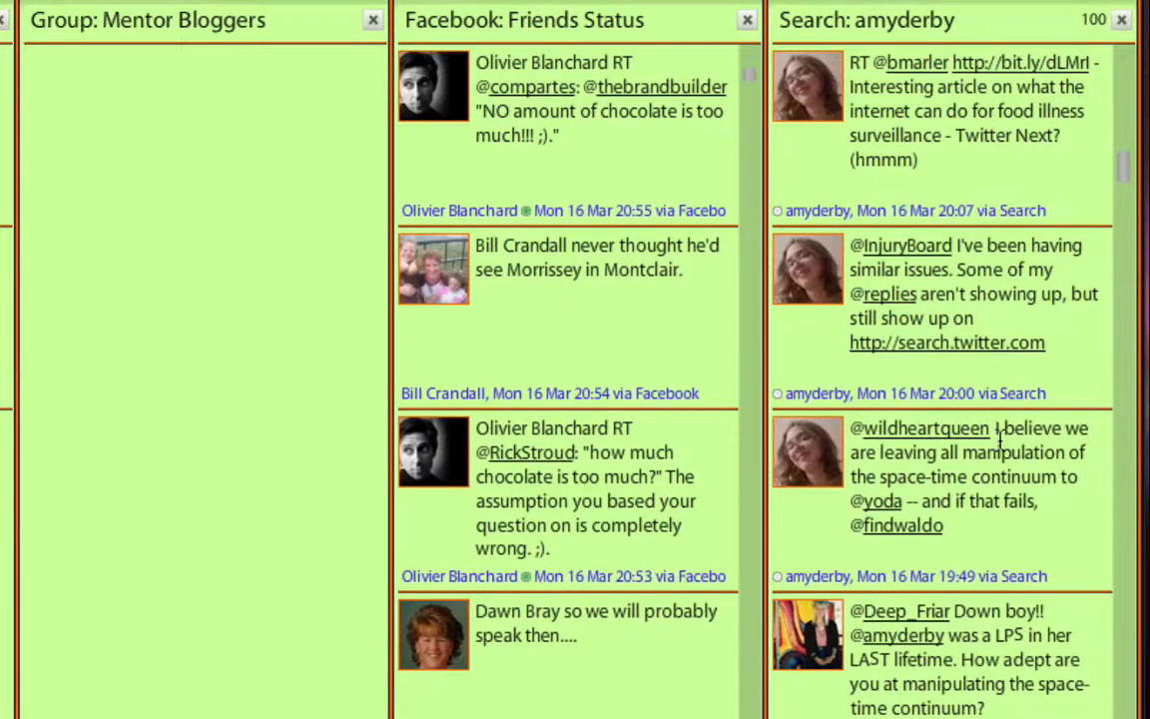
mouse_move(1006, 455)
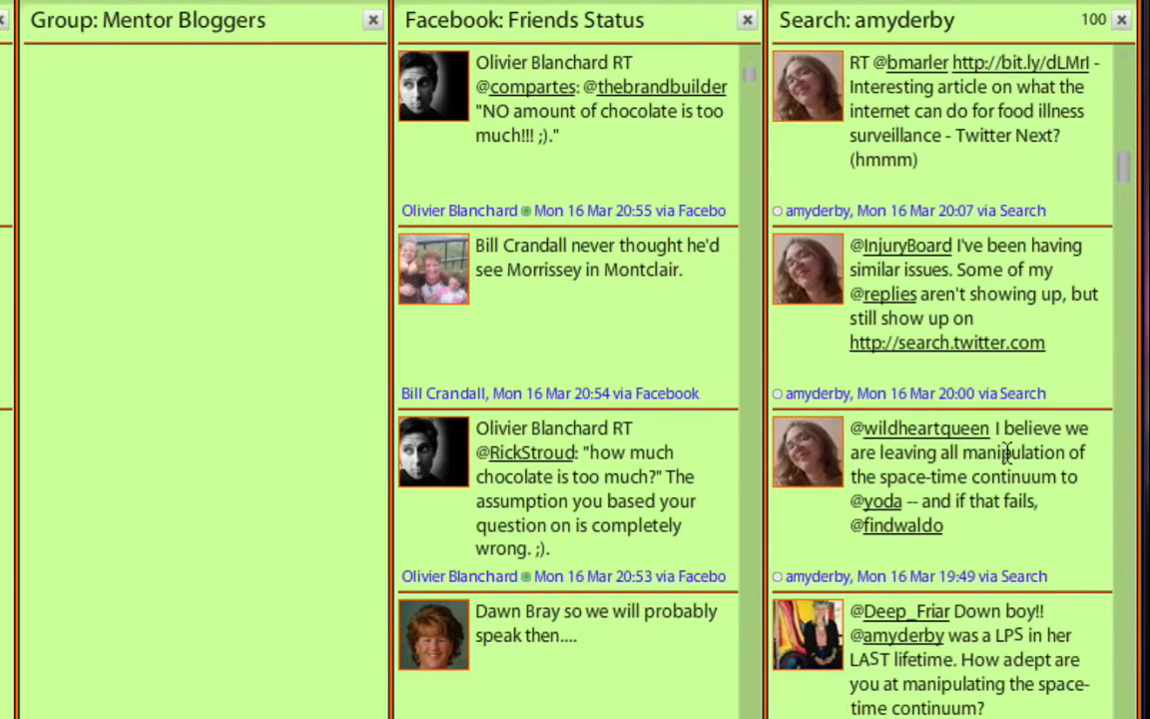
scroll("down", 3)
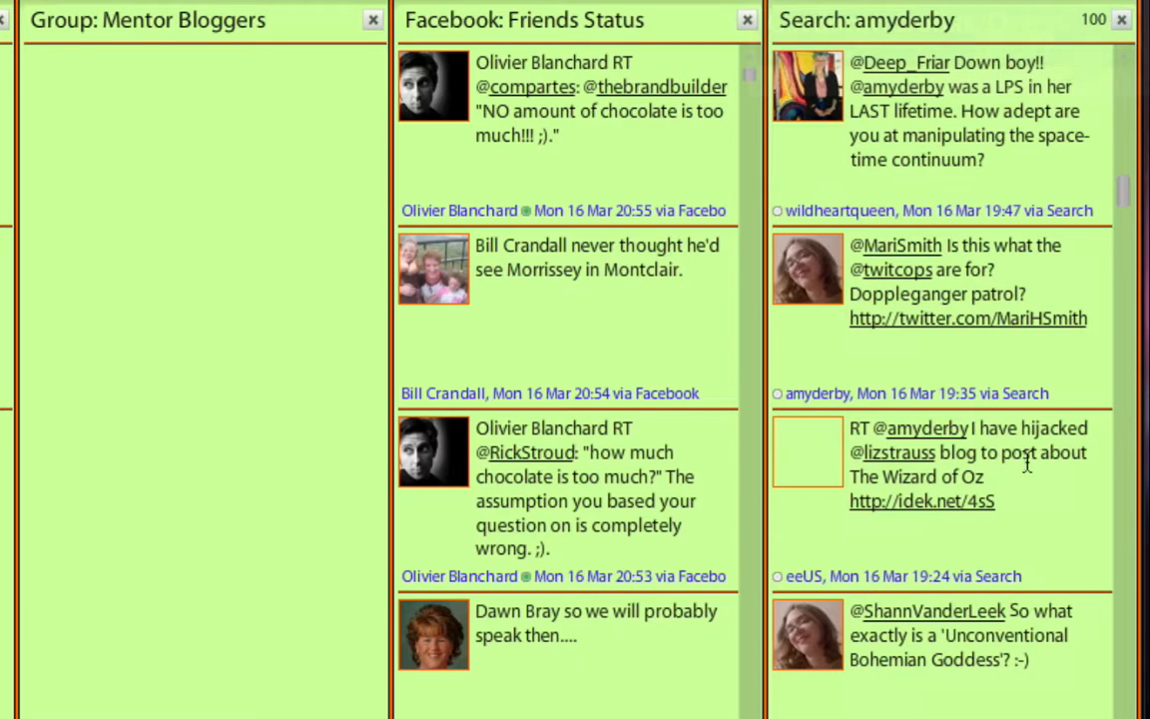
mouse_move(833, 460)
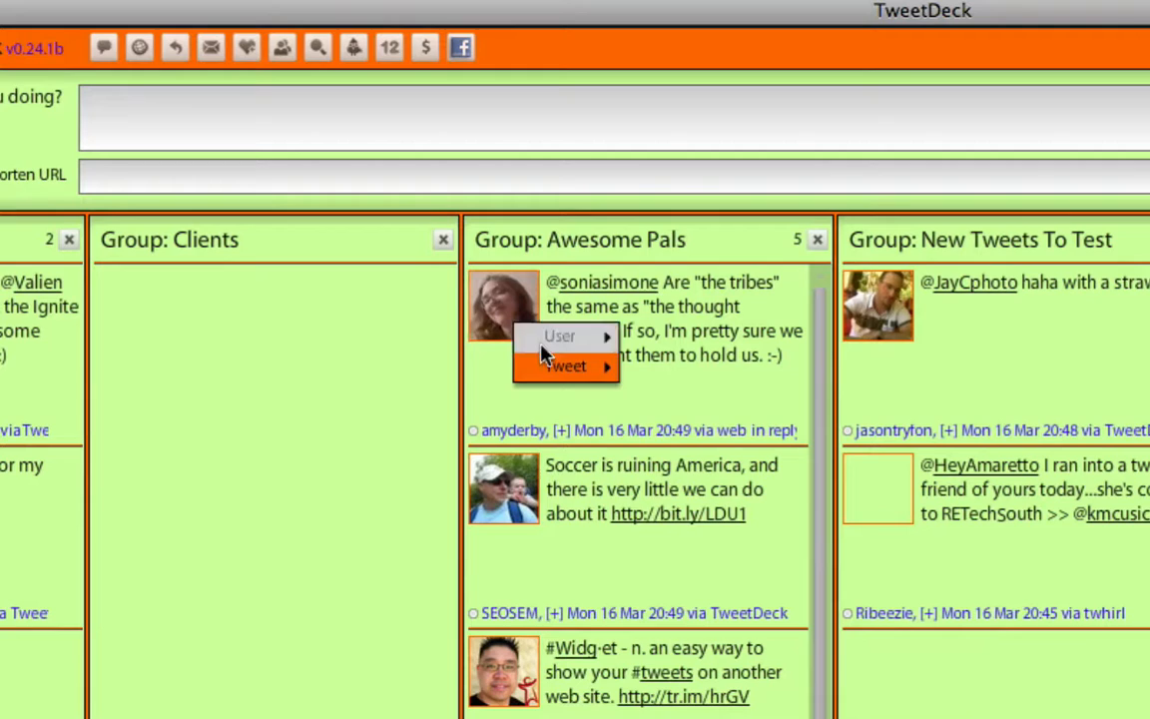
mouse_move(565, 366)
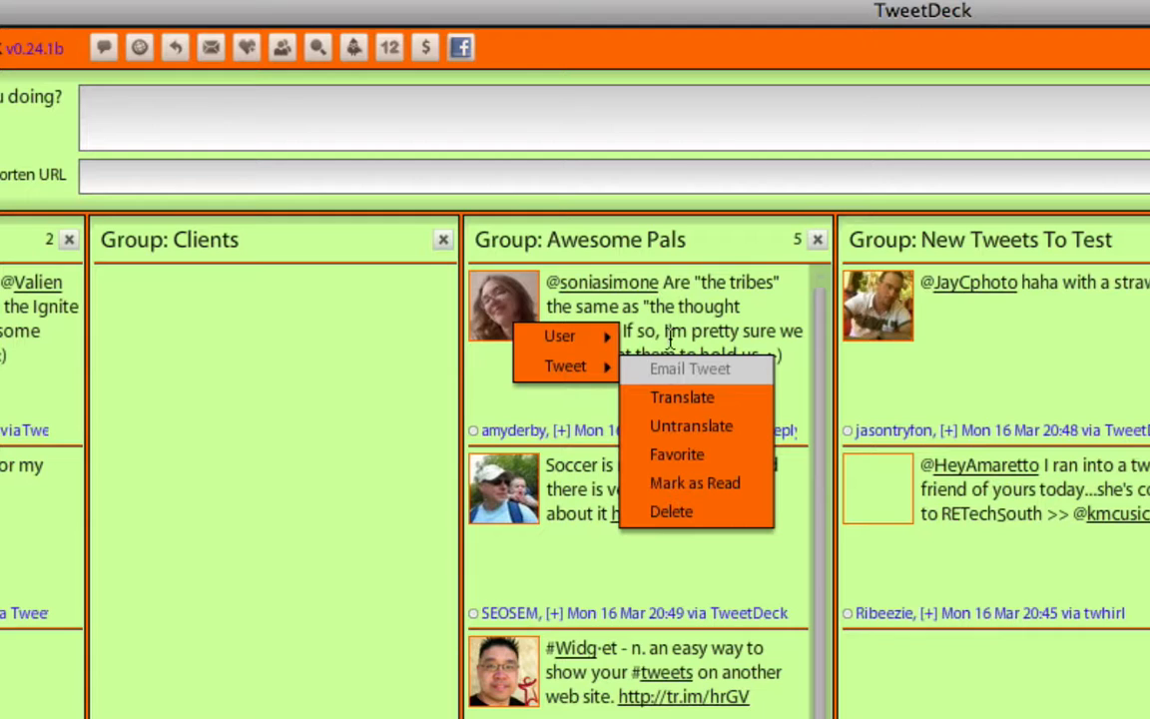
mouse_move(727, 382)
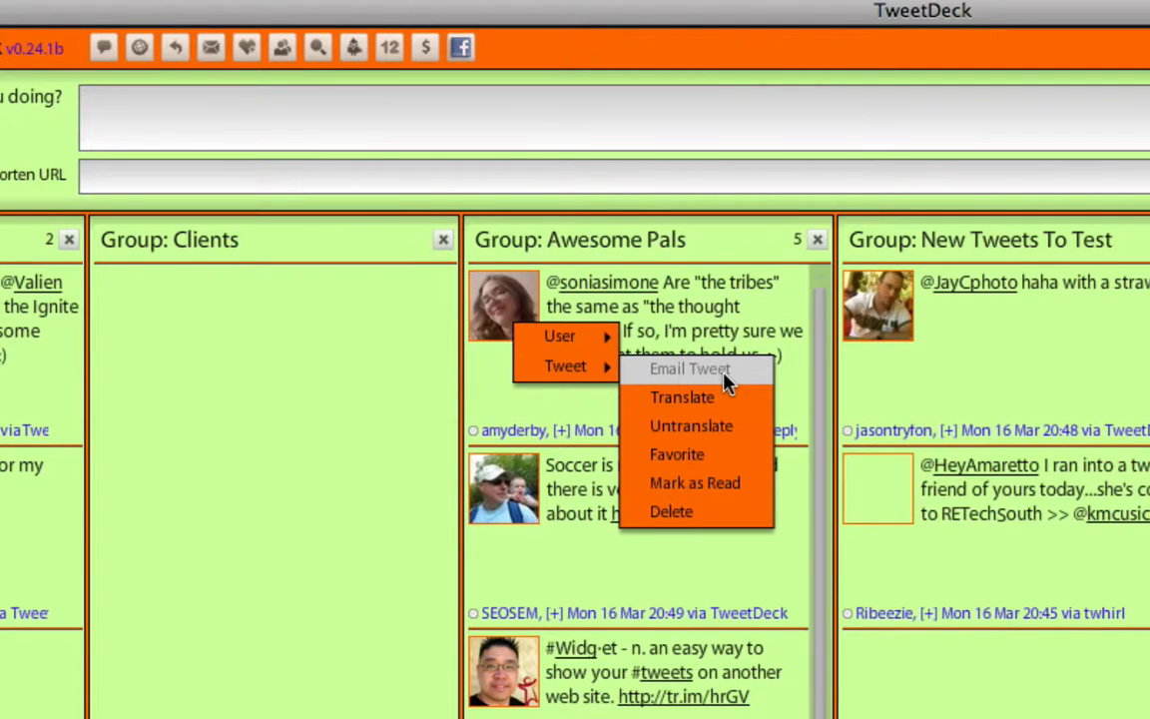
mouse_move(689, 426)
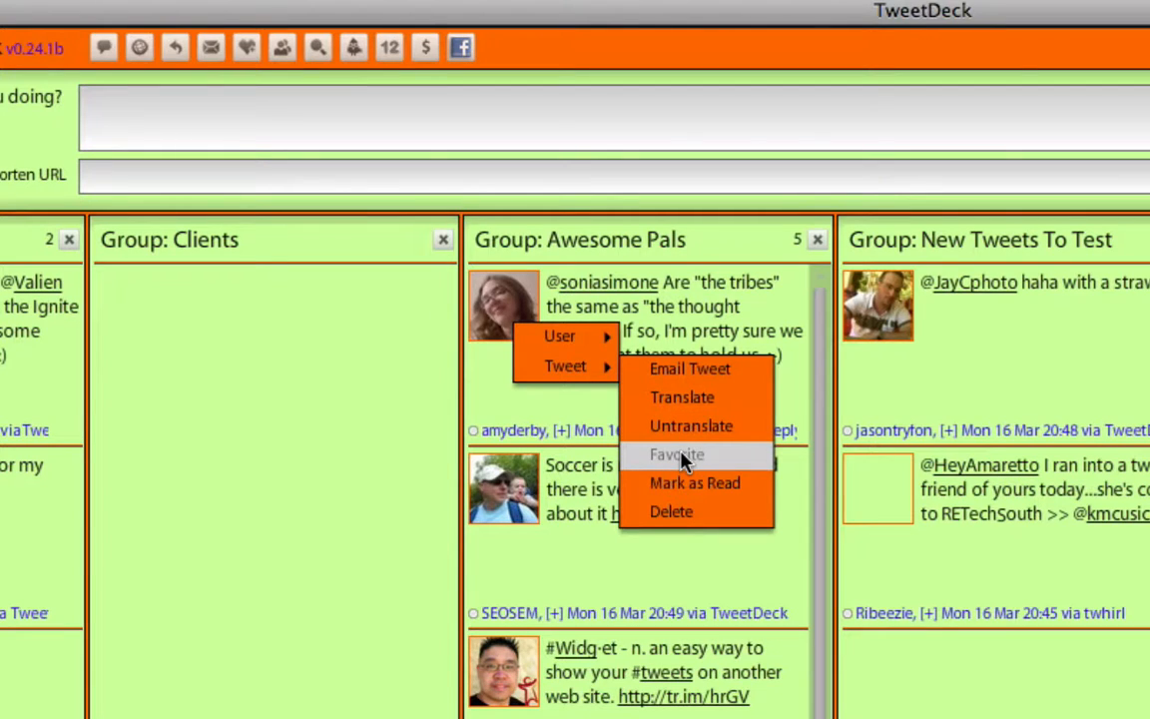
mouse_move(675, 511)
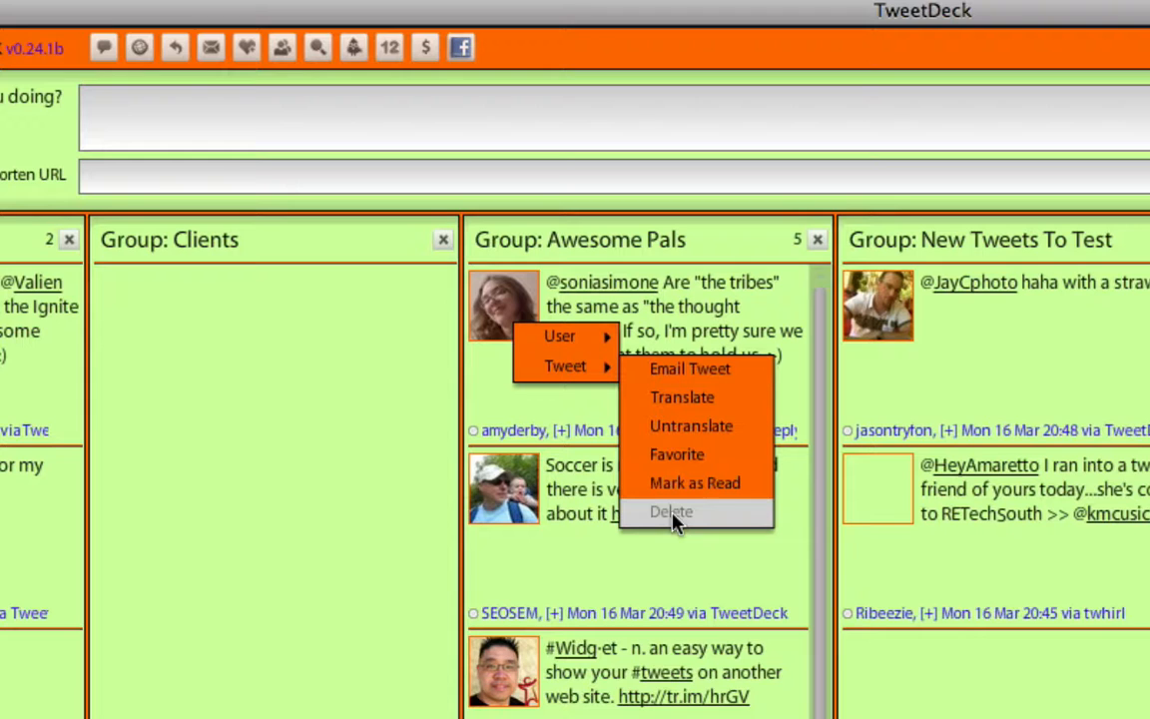
mouse_move(559, 336)
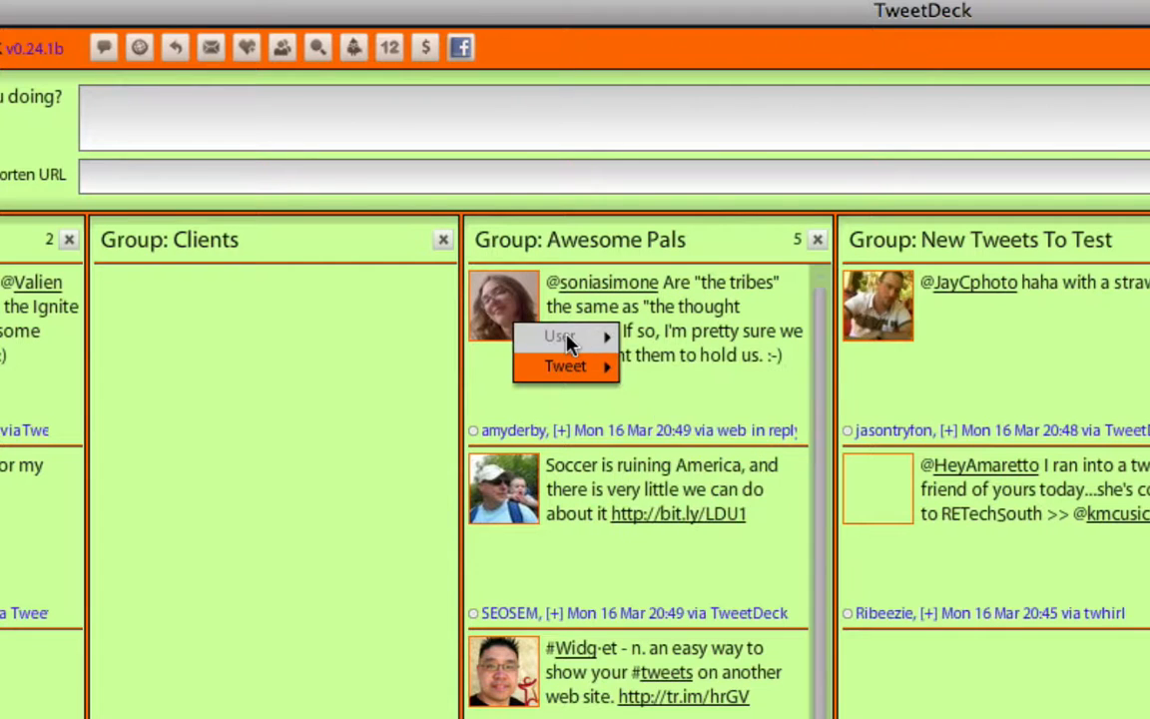
mouse_move(559, 336)
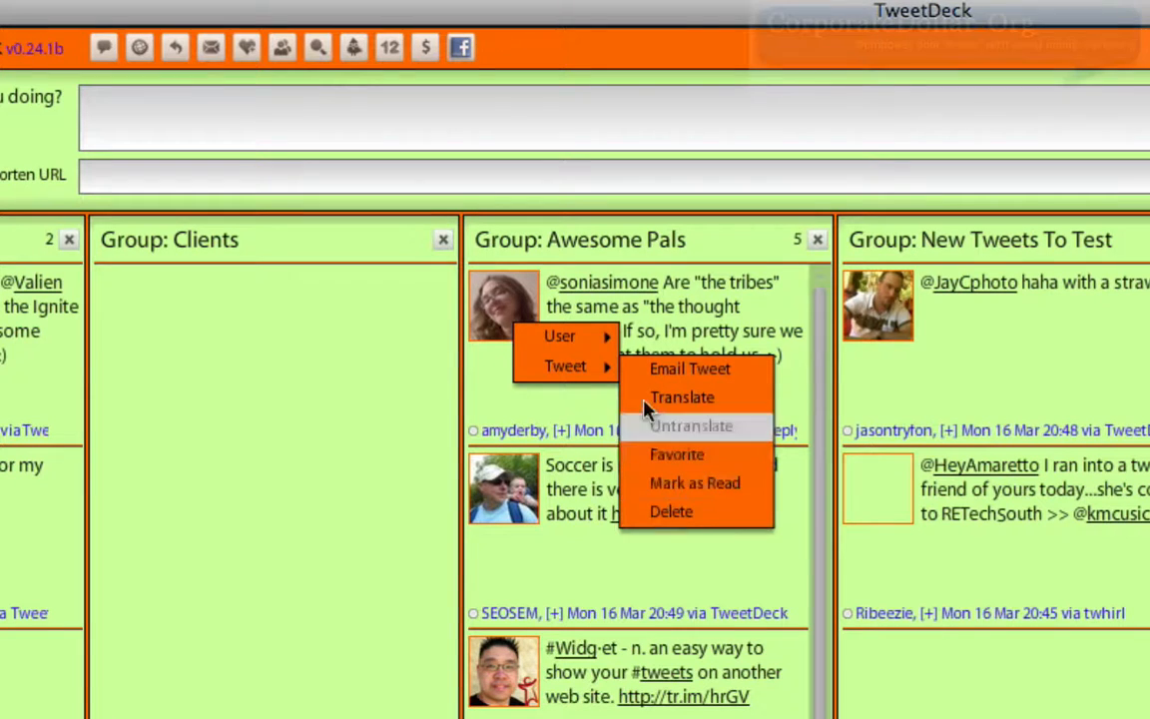
mouse_move(559, 335)
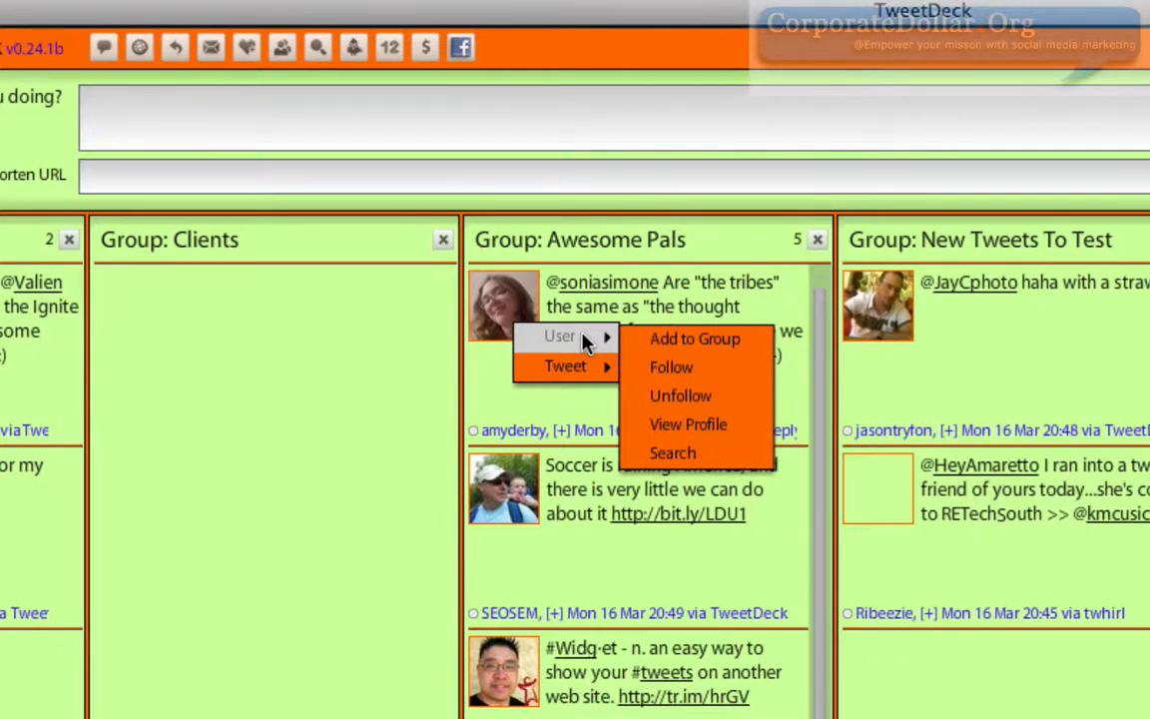